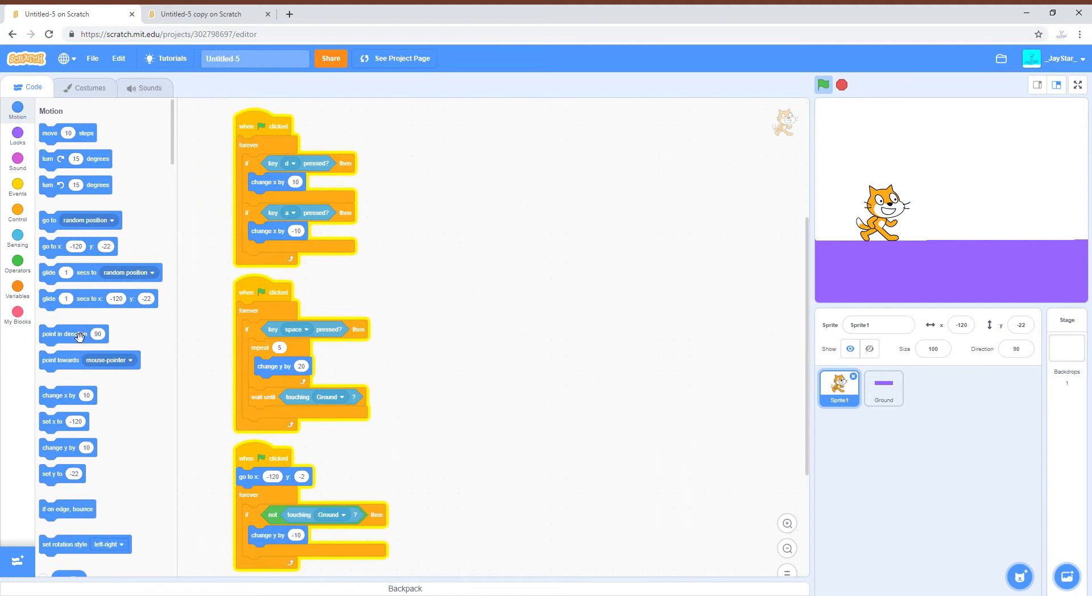
Insert a 'set rotation style left-right' block at the top of the first script's forever loop.
{"action": "scroll", "scroll_direction": "down", "scroll_amount": 3}
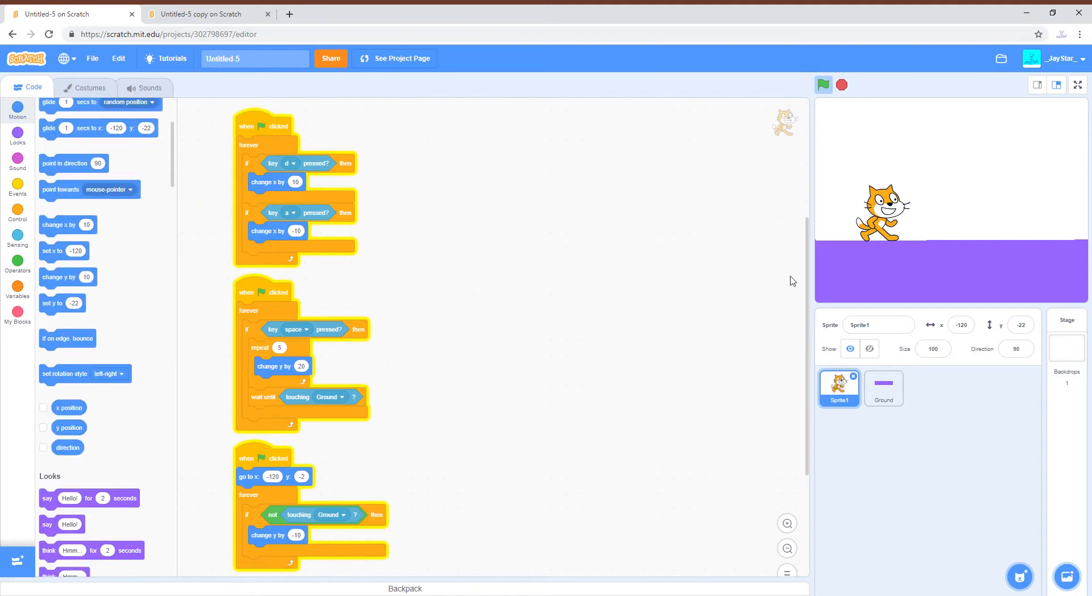
{"action": "mouse_move", "coordinate": [934, 209]}
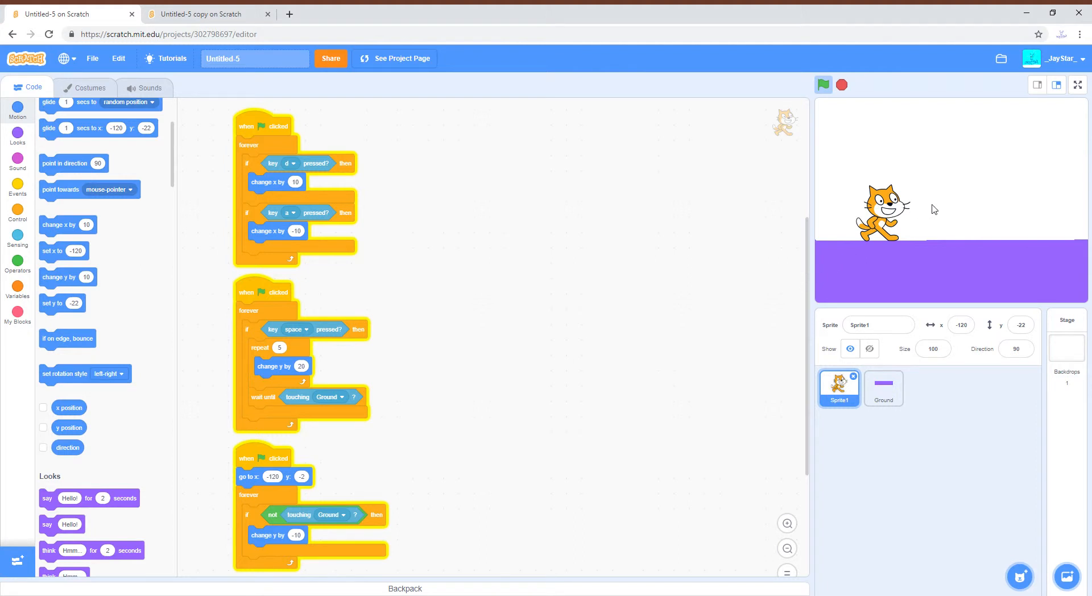
{"action": "mouse_move", "coordinate": [354, 324]}
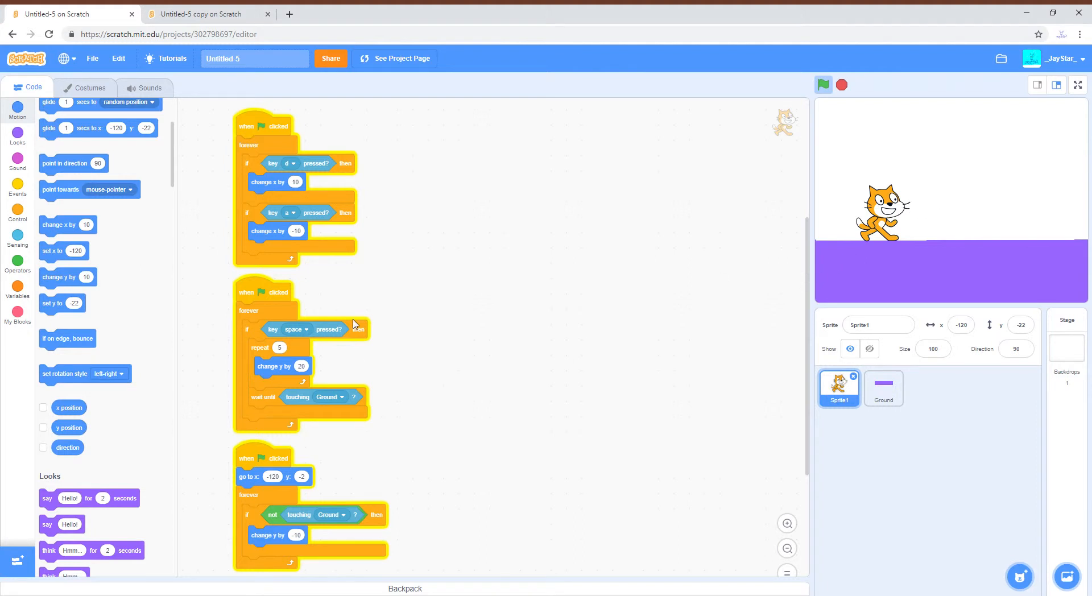
{"action": "left_click_drag", "start_coordinate": [64, 373], "coordinate": [428, 258]}
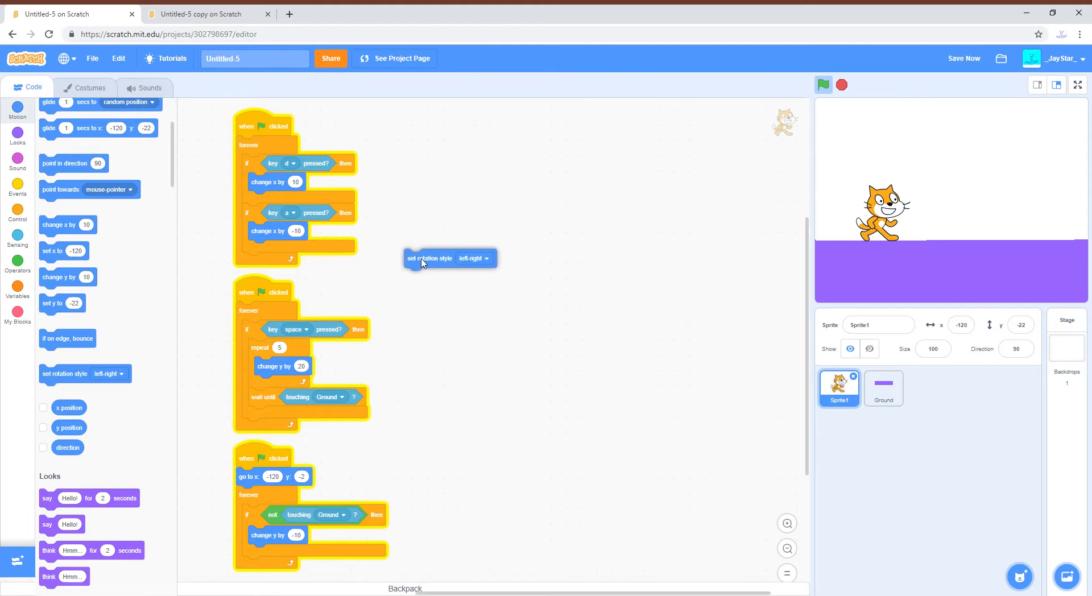
{"action": "left_click_drag", "start_coordinate": [430, 258], "coordinate": [271, 169]}
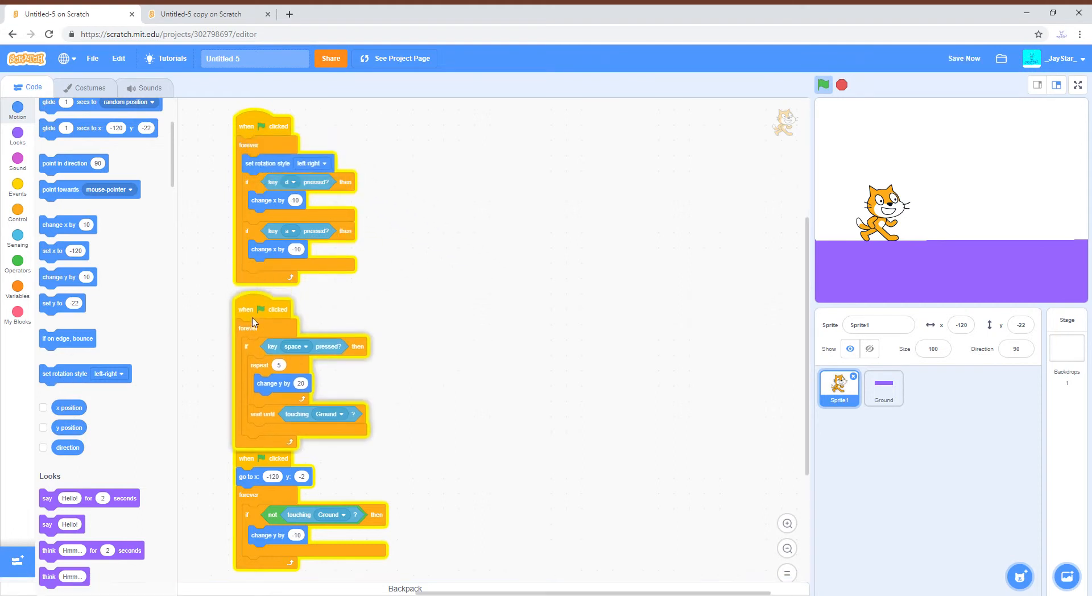
{"action": "scroll", "scroll_direction": "down", "scroll_amount": 3}
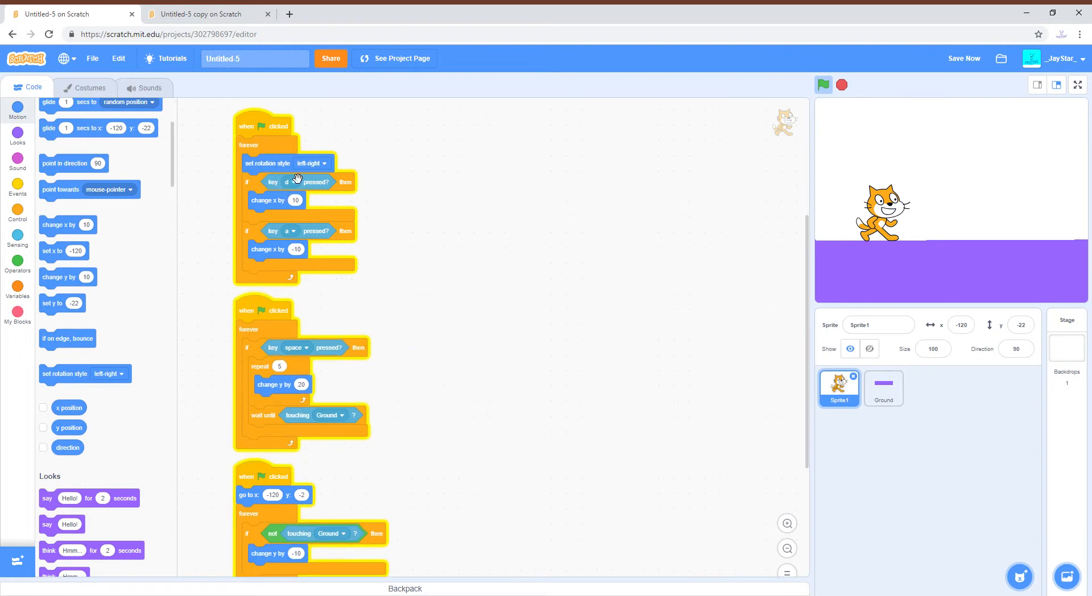
{"action": "mouse_move", "coordinate": [328, 170]}
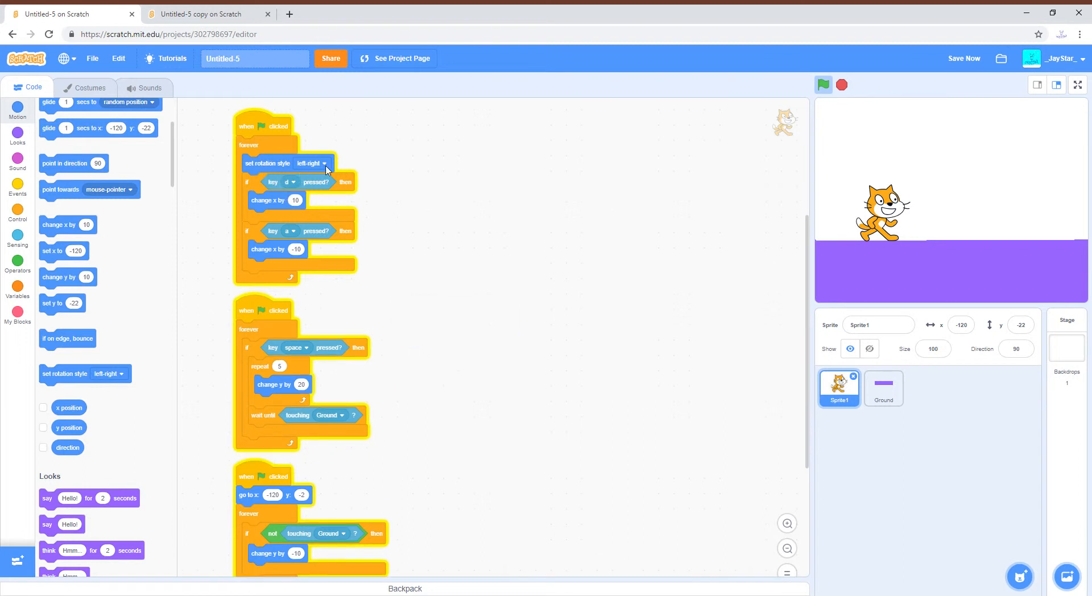
{"action": "mouse_move", "coordinate": [1, 153]}
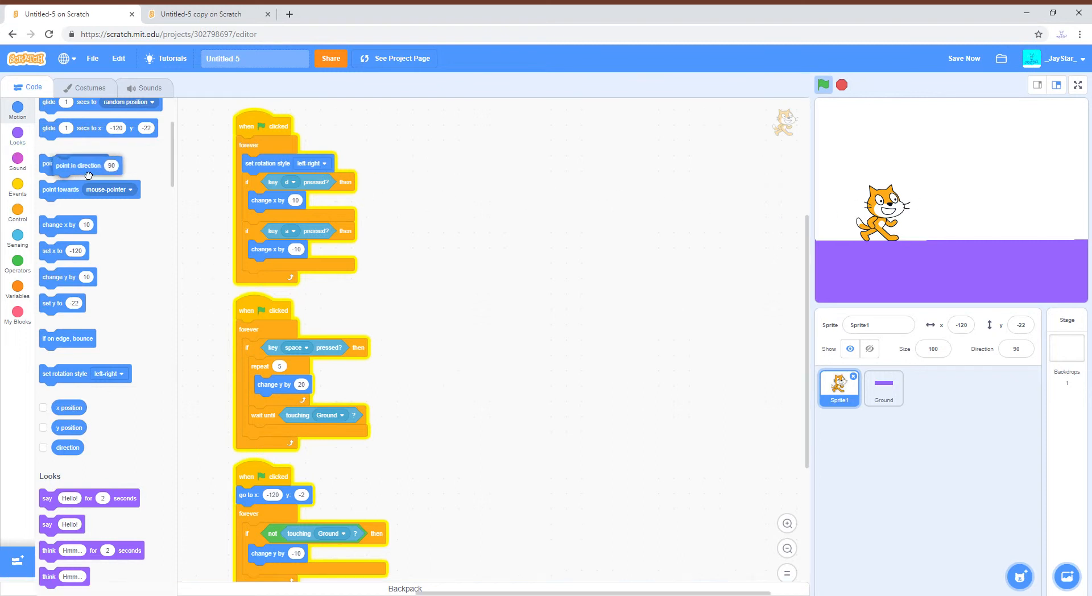
Drop a loose 'point in direction 90' block and turn the sprite down-left with the Direction dial.
{"action": "left_click_drag", "start_coordinate": [79, 165], "coordinate": [476, 226]}
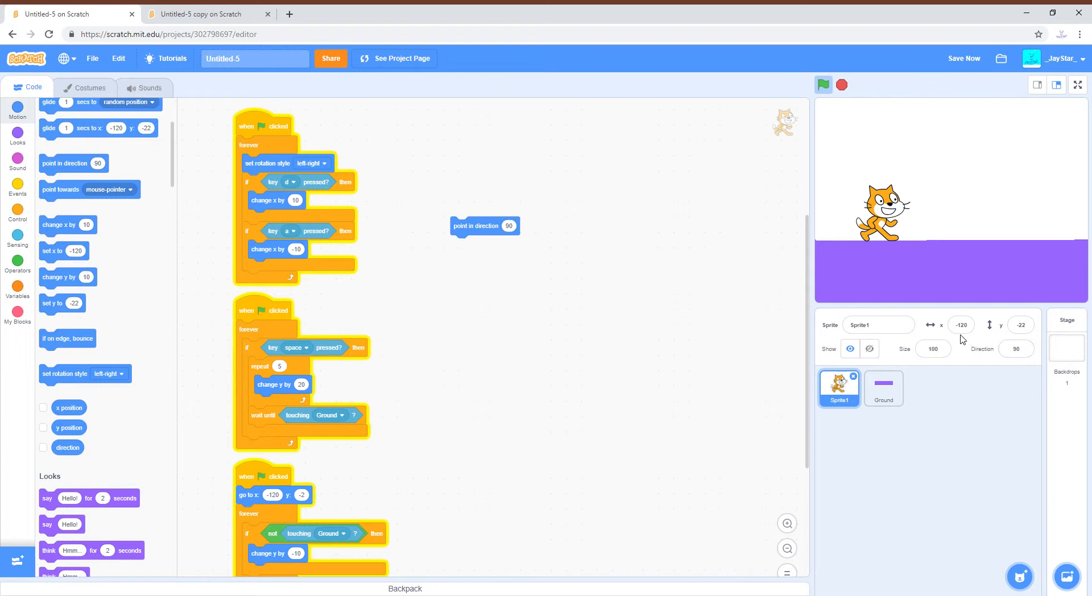
{"action": "left_click", "coordinate": [1014, 348]}
{"action": "type", "text": "4"}
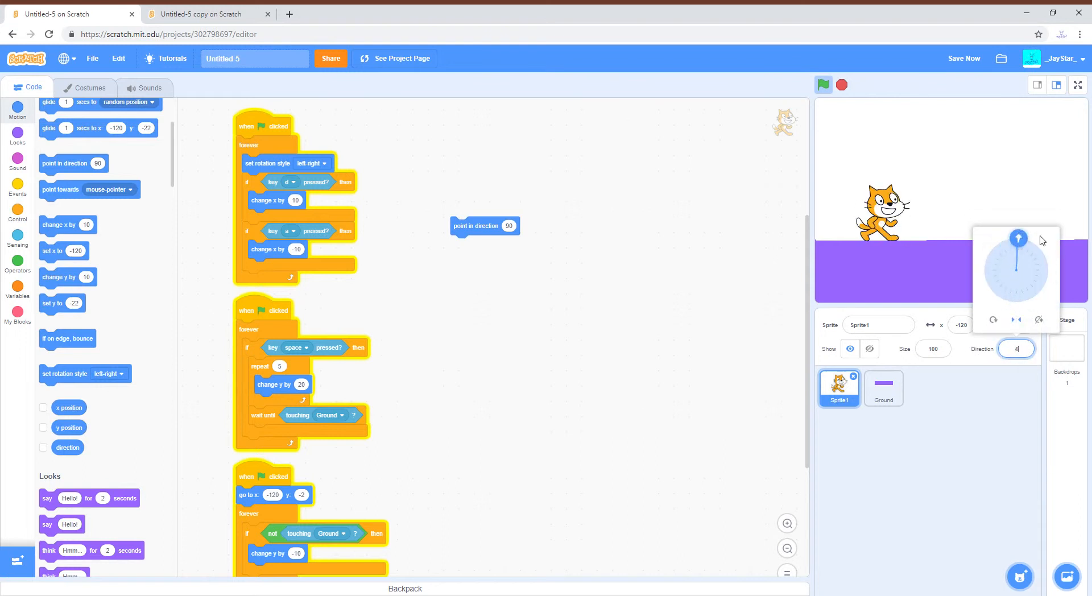
{"action": "left_click_drag", "start_coordinate": [1018, 239], "coordinate": [990, 290]}
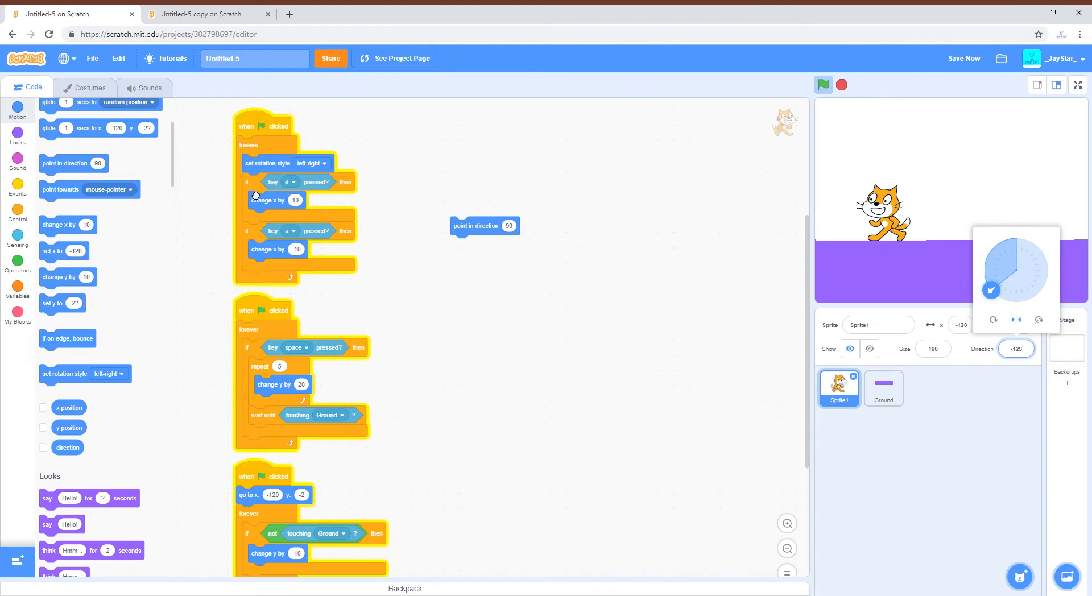
Try all-around rotation style and a rightward direction, then restore left-right rotation in the script.
{"action": "left_click_drag", "start_coordinate": [266, 162], "coordinate": [416, 282]}
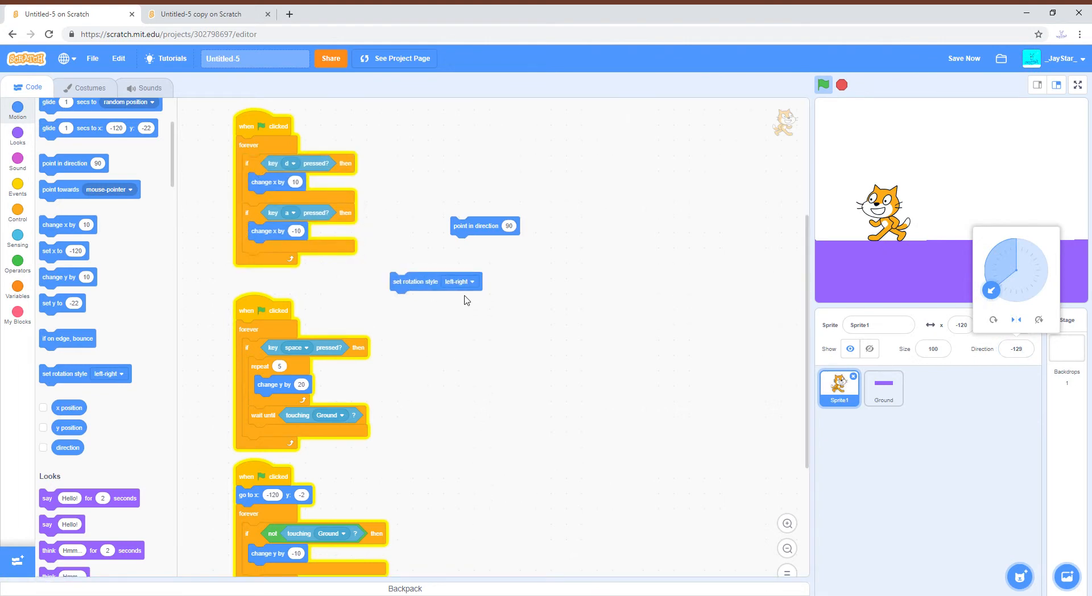
{"action": "left_click", "coordinate": [461, 282]}
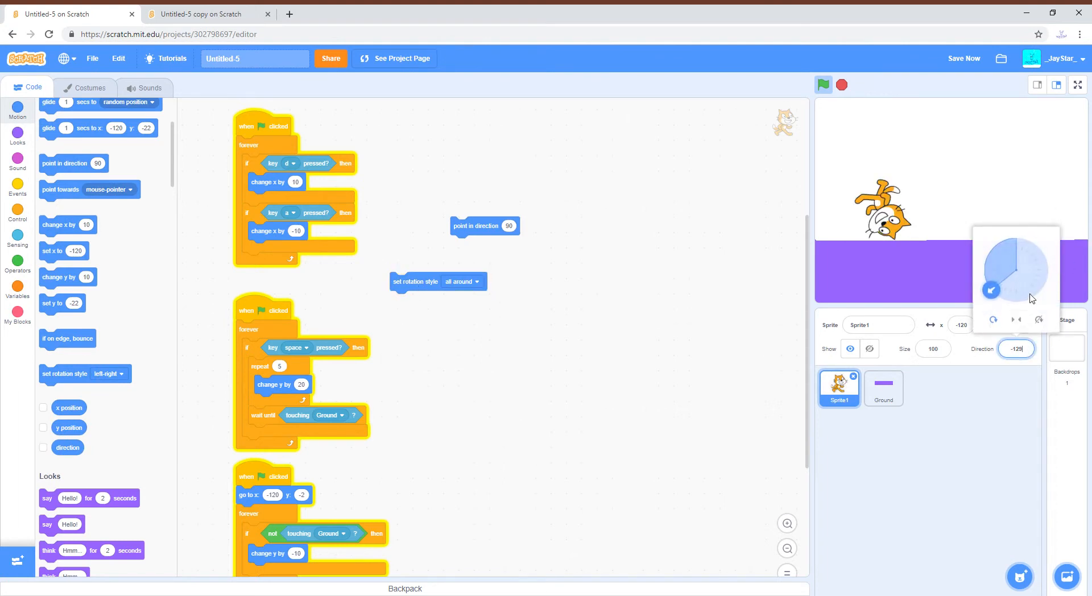
{"action": "left_click_drag", "start_coordinate": [990, 290], "coordinate": [1045, 260]}
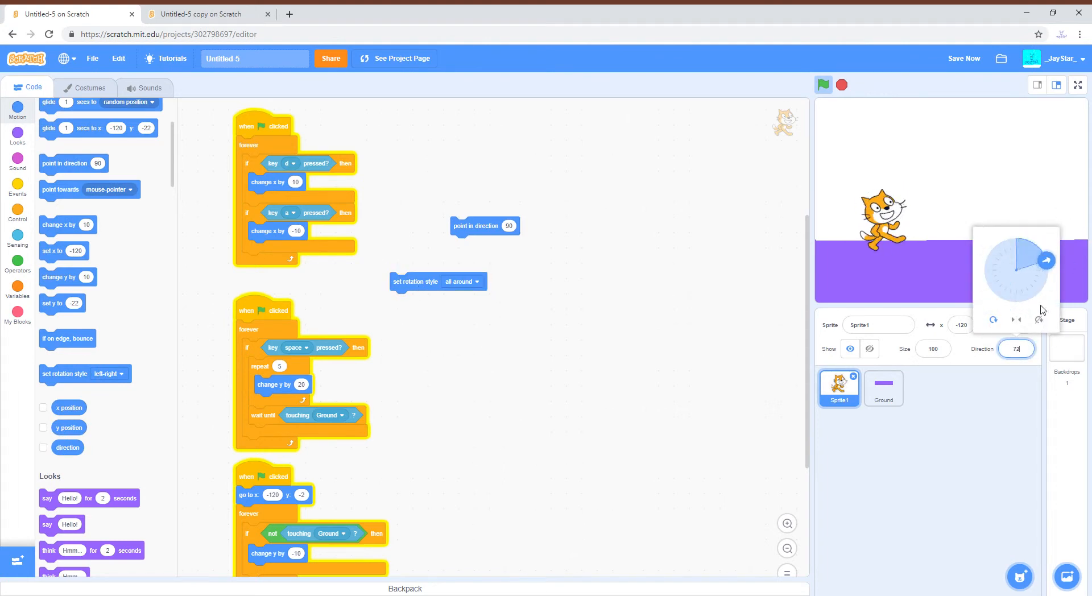
{"action": "left_click_drag", "start_coordinate": [1046, 261], "coordinate": [1046, 285]}
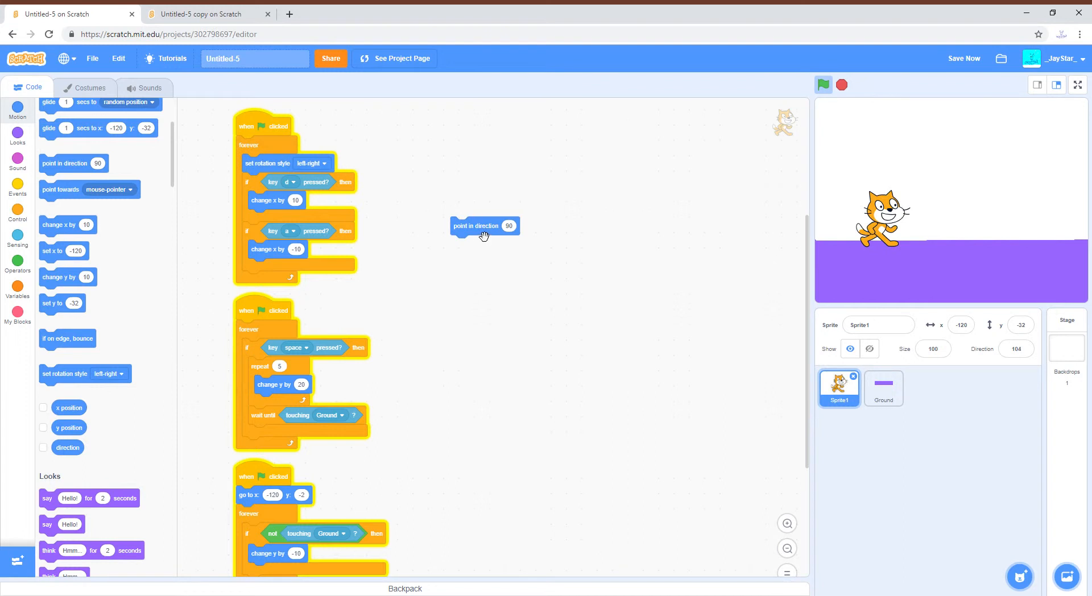
Add 'point in direction' 90 for d and -90 for a, then run and stop the project.
{"action": "left_click_drag", "start_coordinate": [483, 226], "coordinate": [433, 217]}
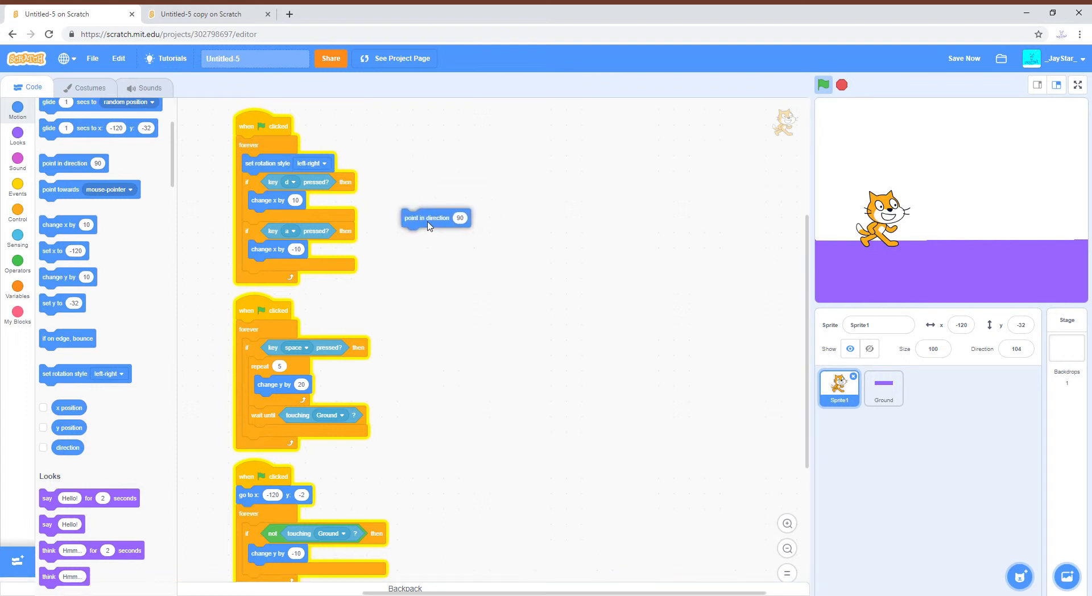
{"action": "left_click_drag", "start_coordinate": [434, 217], "coordinate": [300, 214]}
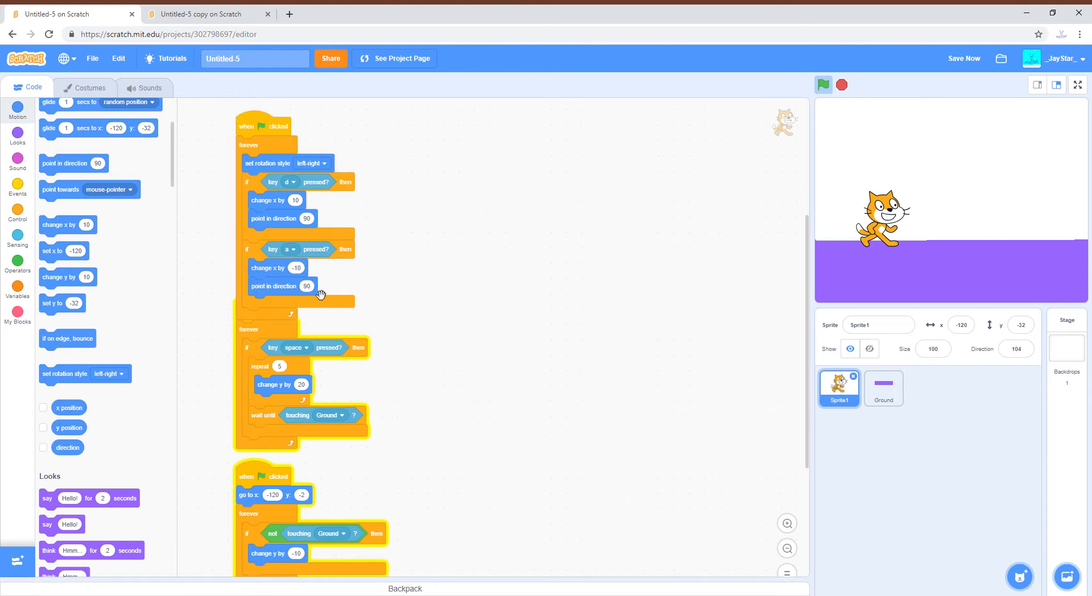
{"action": "left_click", "coordinate": [306, 286]}
{"action": "type", "text": "-90"}
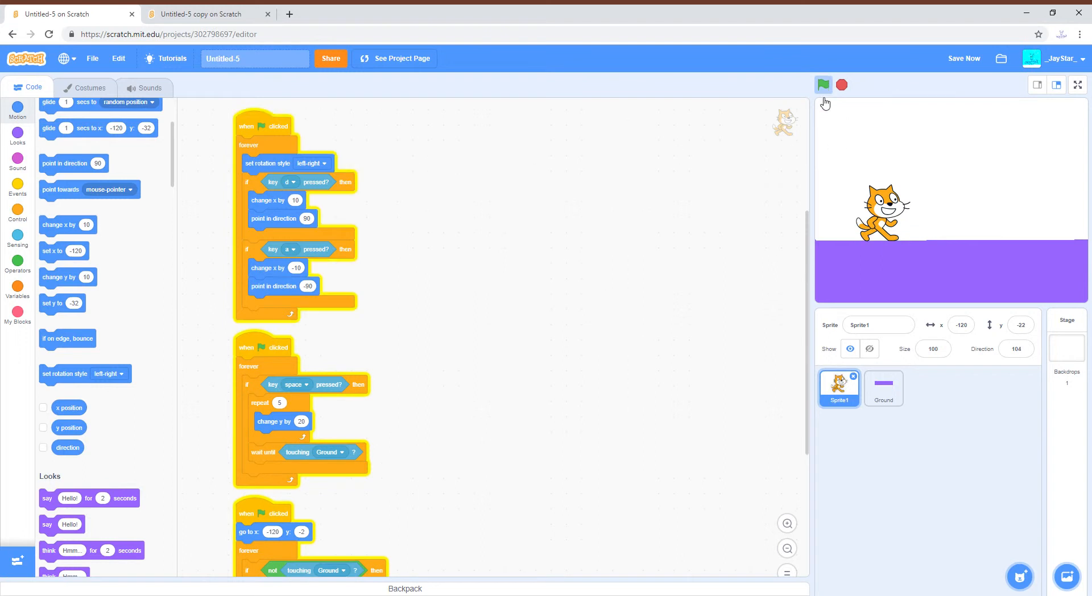
{"action": "left_click", "coordinate": [823, 84]}
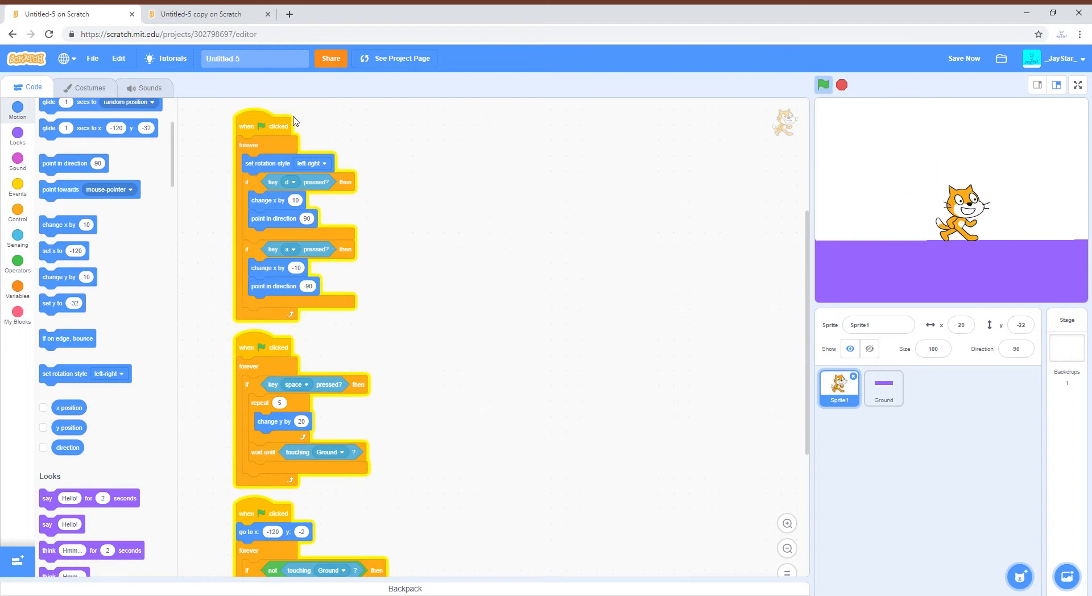
{"action": "mouse_move", "coordinate": [371, 272]}
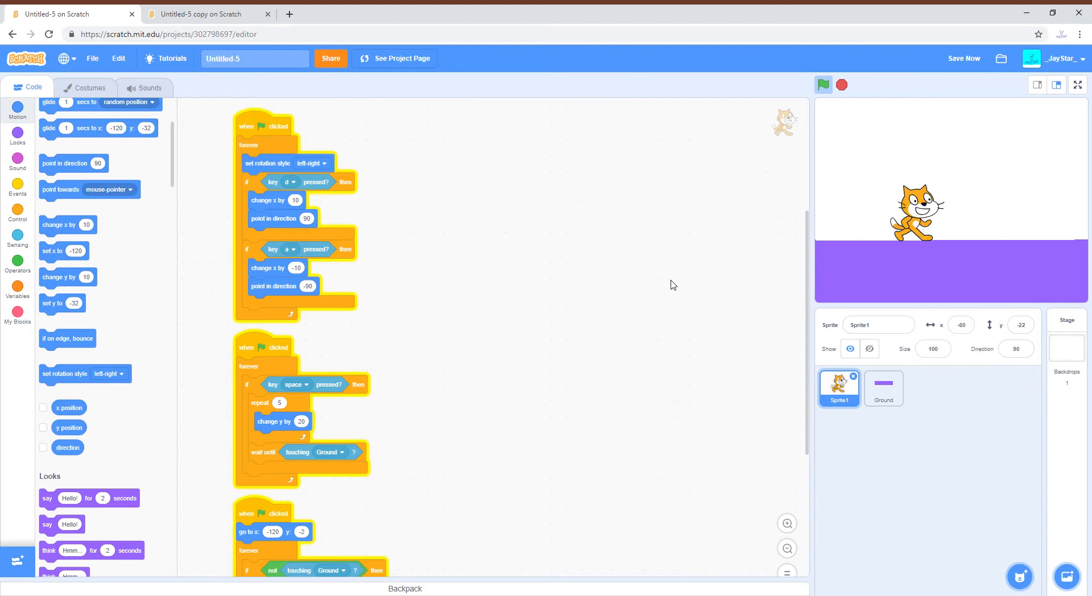
{"action": "left_click", "coordinate": [202, 14]}
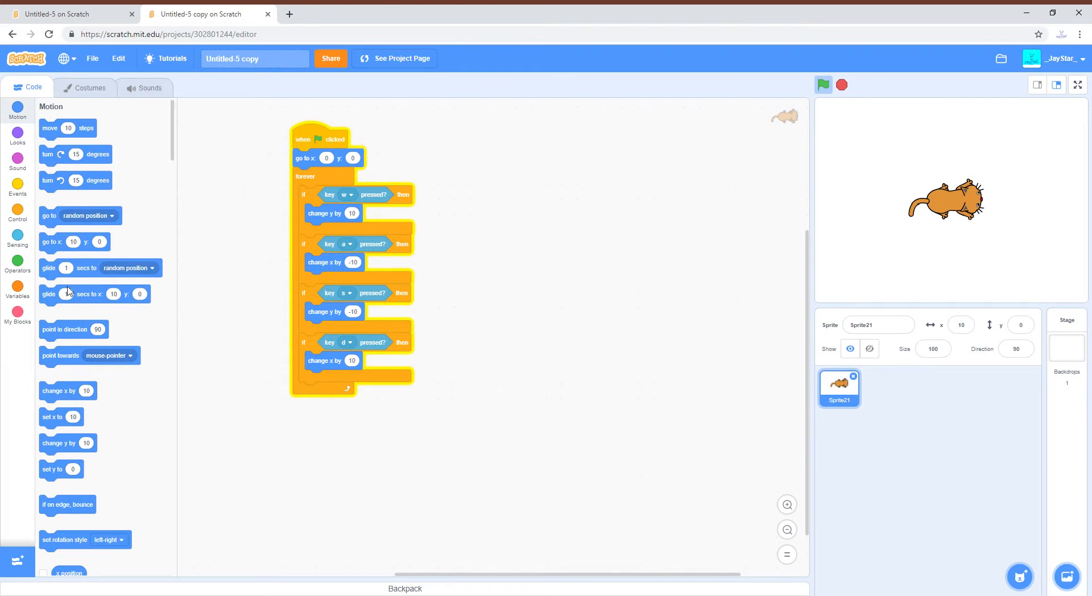
Preview different sprite directions using the Direction dial.
{"action": "scroll", "scroll_direction": "down", "scroll_amount": 3}
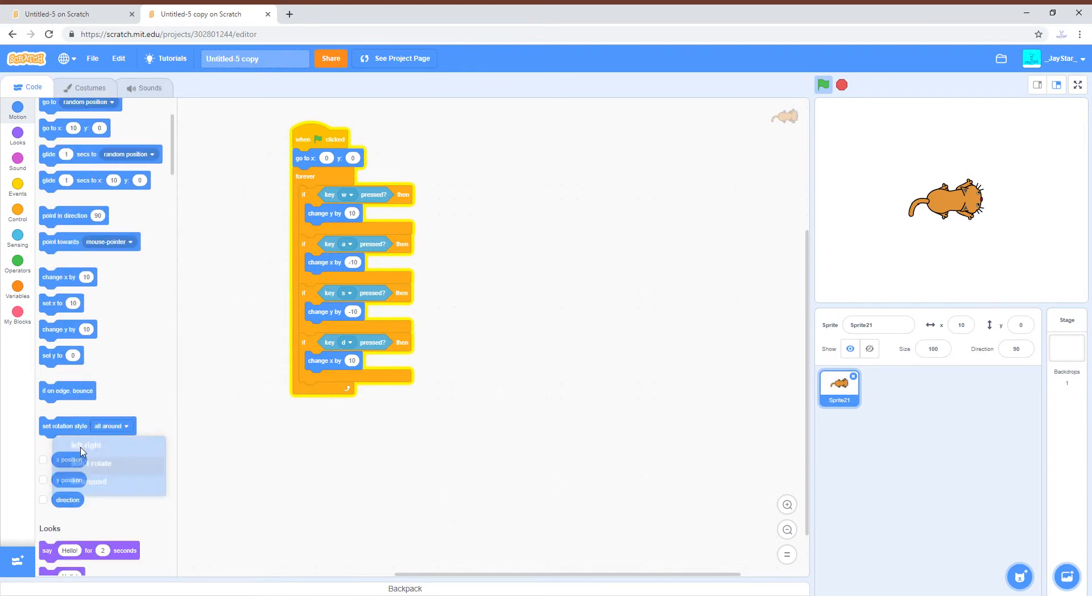
{"action": "scroll", "scroll_direction": "down", "scroll_amount": 3}
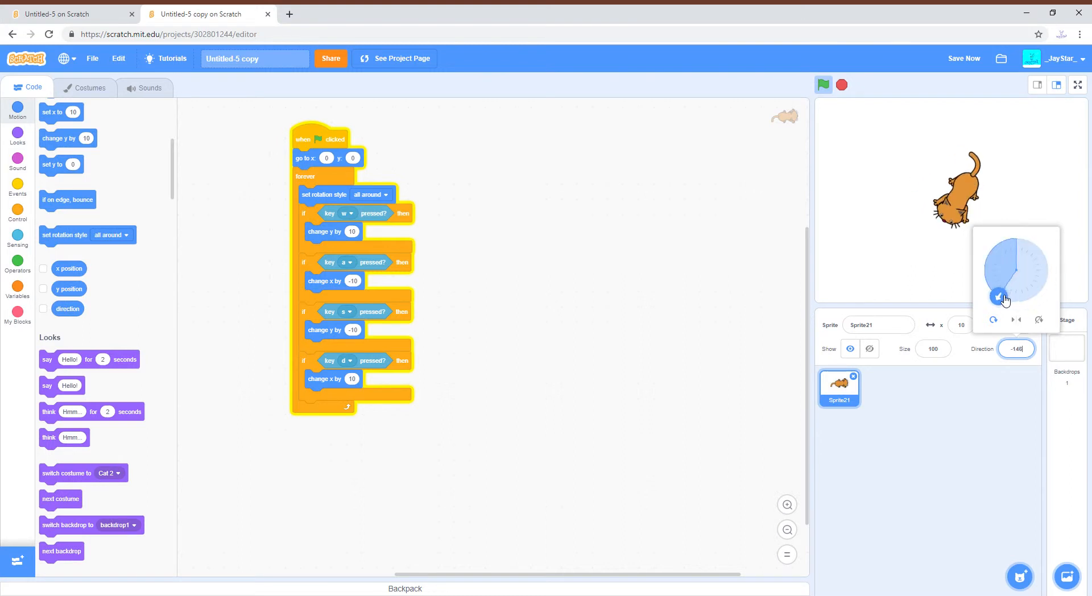
{"action": "left_click_drag", "start_coordinate": [997, 295], "coordinate": [1044, 273]}
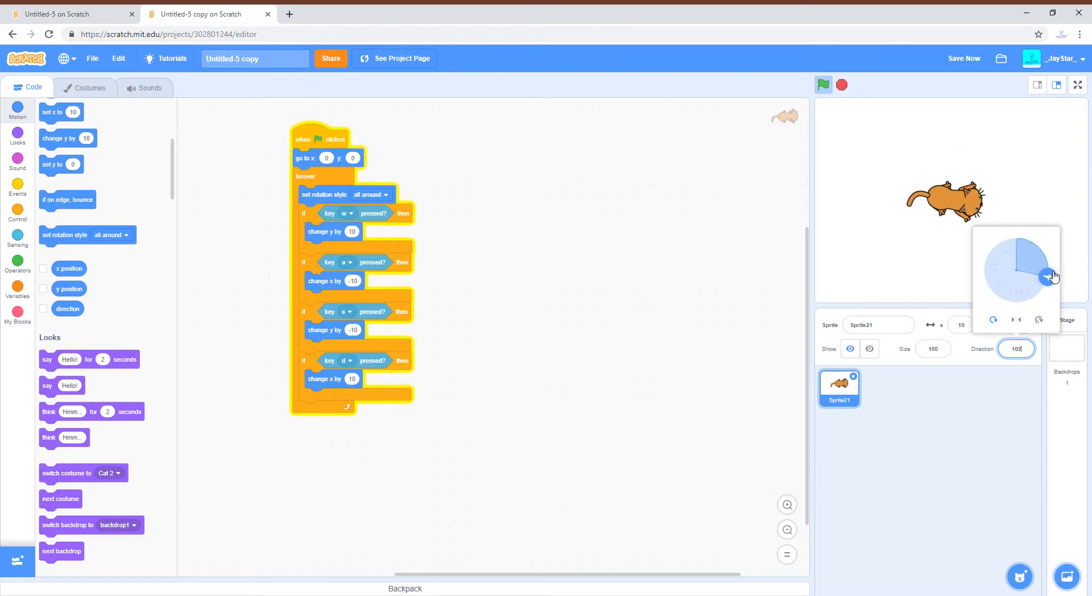
{"action": "left_click_drag", "start_coordinate": [1052, 273], "coordinate": [1048, 270]}
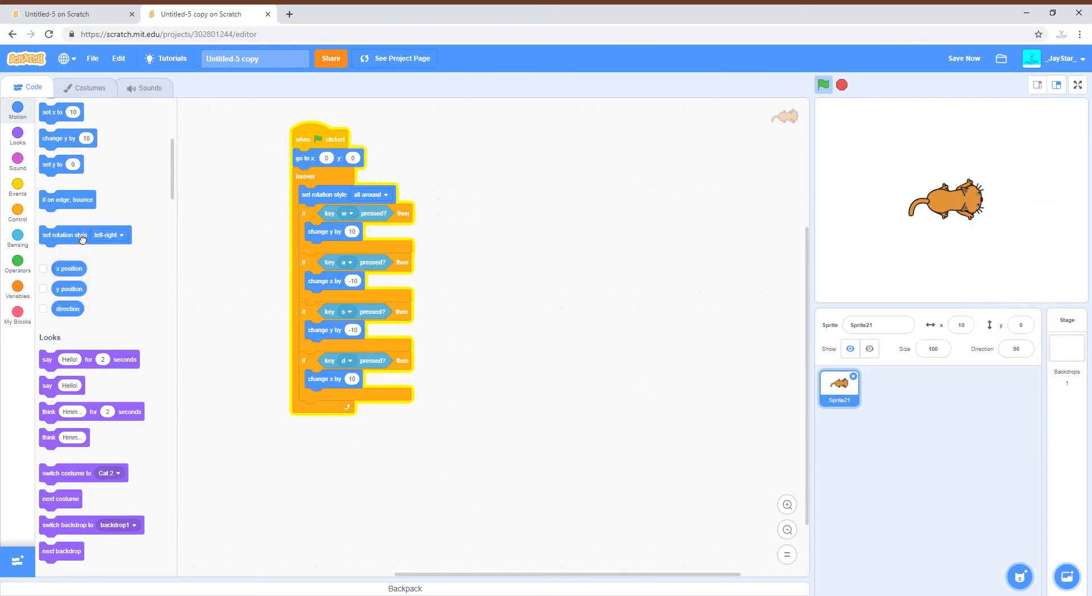
Move the all-around rotation style block to the start of the forever loop.
{"action": "left_click_drag", "start_coordinate": [324, 194], "coordinate": [322, 391]}
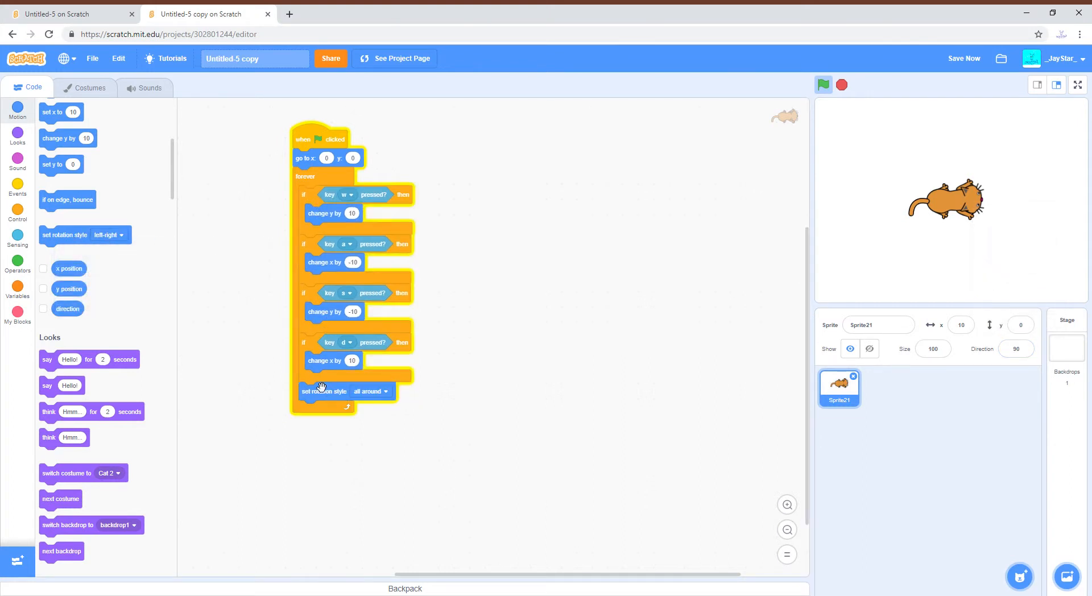
{"action": "left_click_drag", "start_coordinate": [322, 390], "coordinate": [418, 480]}
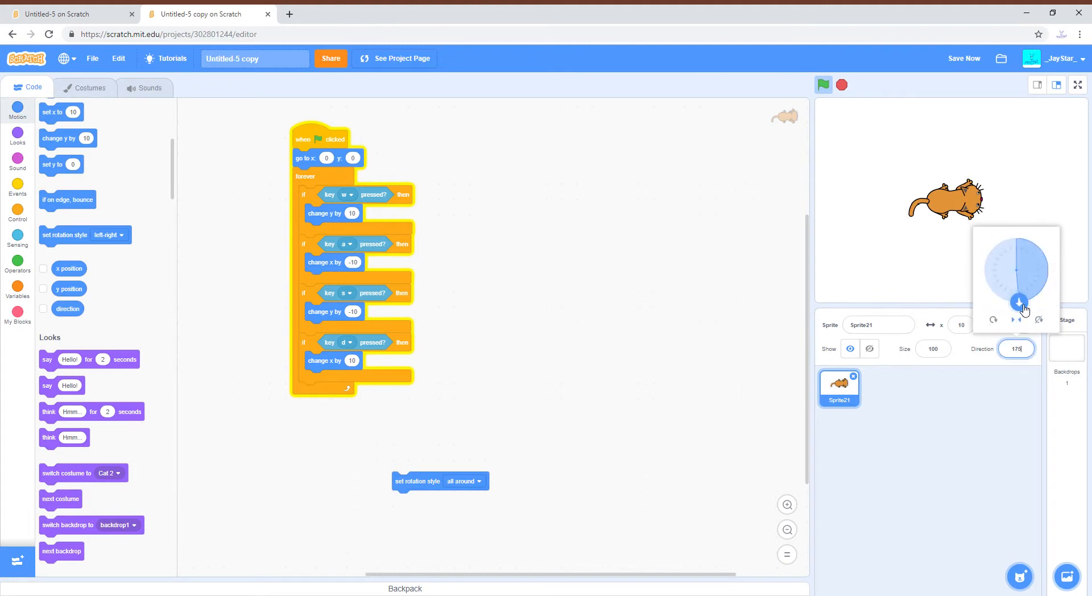
{"action": "left_click_drag", "start_coordinate": [1023, 308], "coordinate": [1018, 303]}
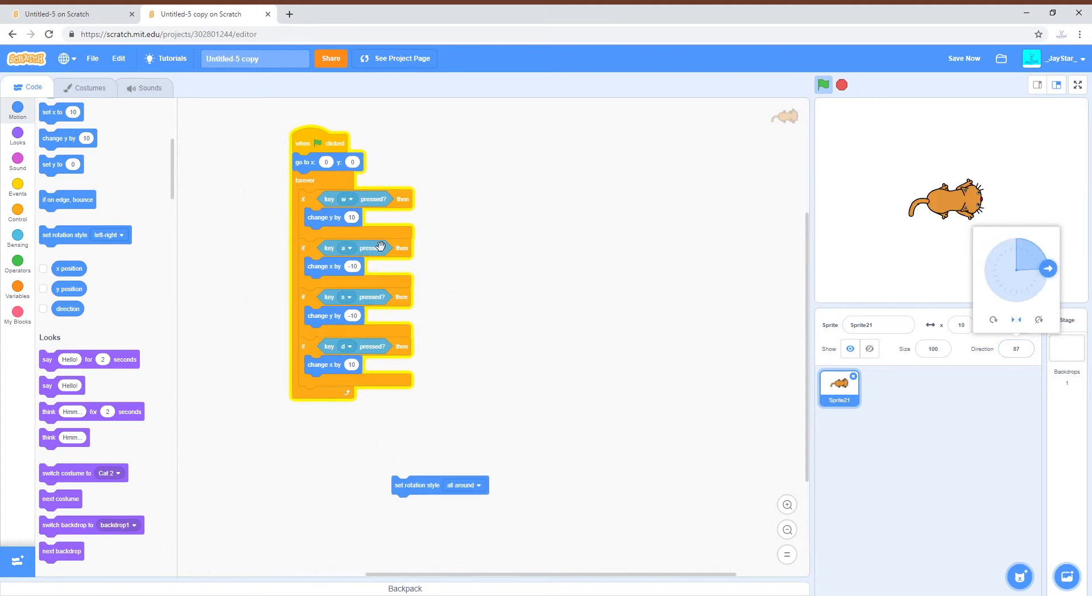
{"action": "left_click_drag", "start_coordinate": [416, 484], "coordinate": [342, 198]}
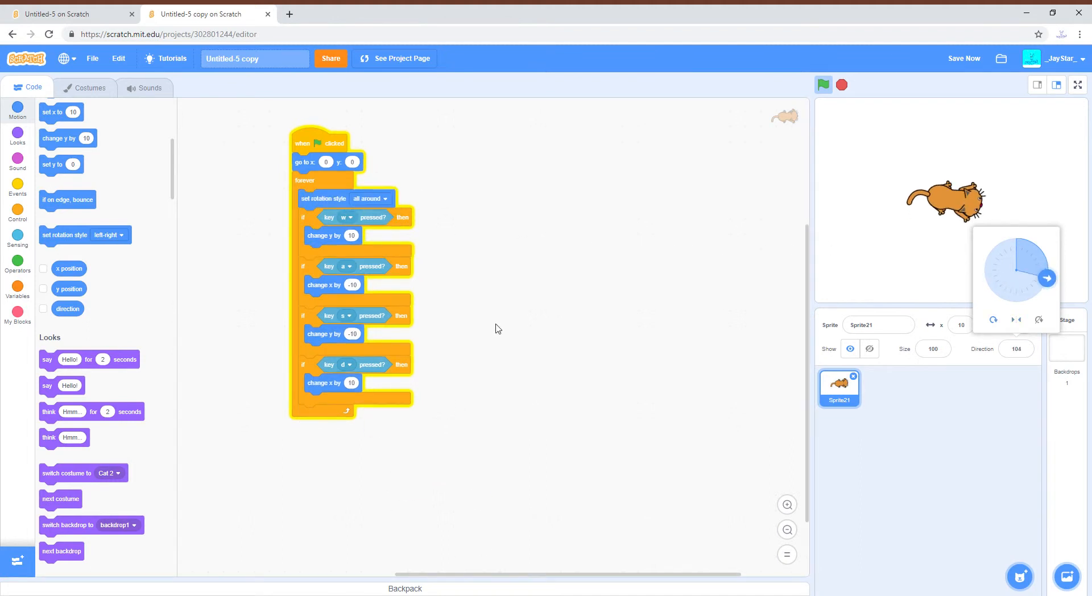
{"action": "left_click", "coordinate": [17, 138]}
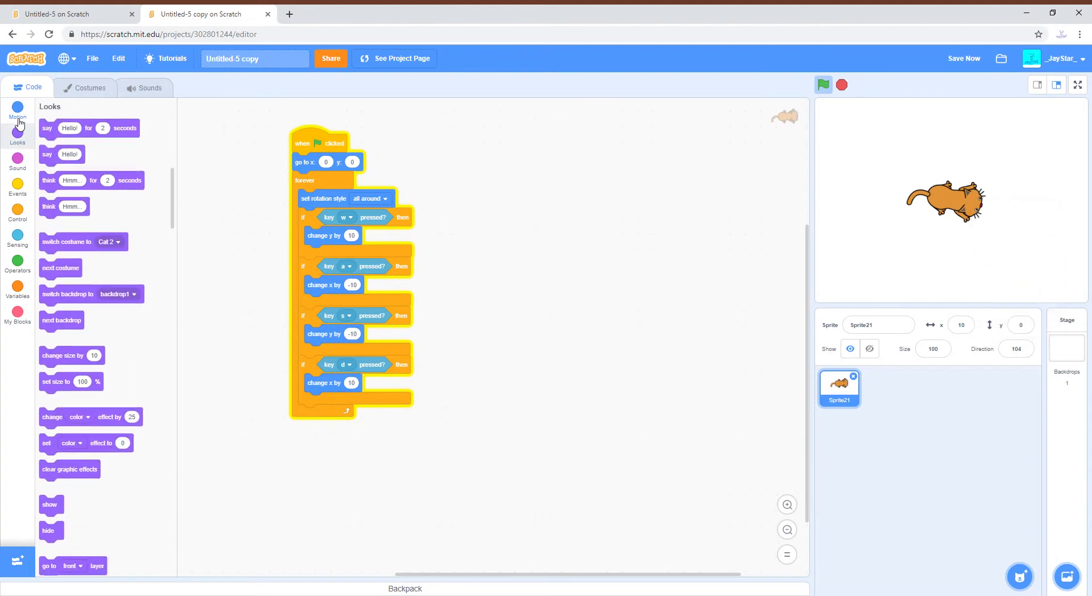
Add 'point in direction' blocks for the w and s keys and edit the a-key direction value.
{"action": "left_click", "coordinate": [17, 109]}
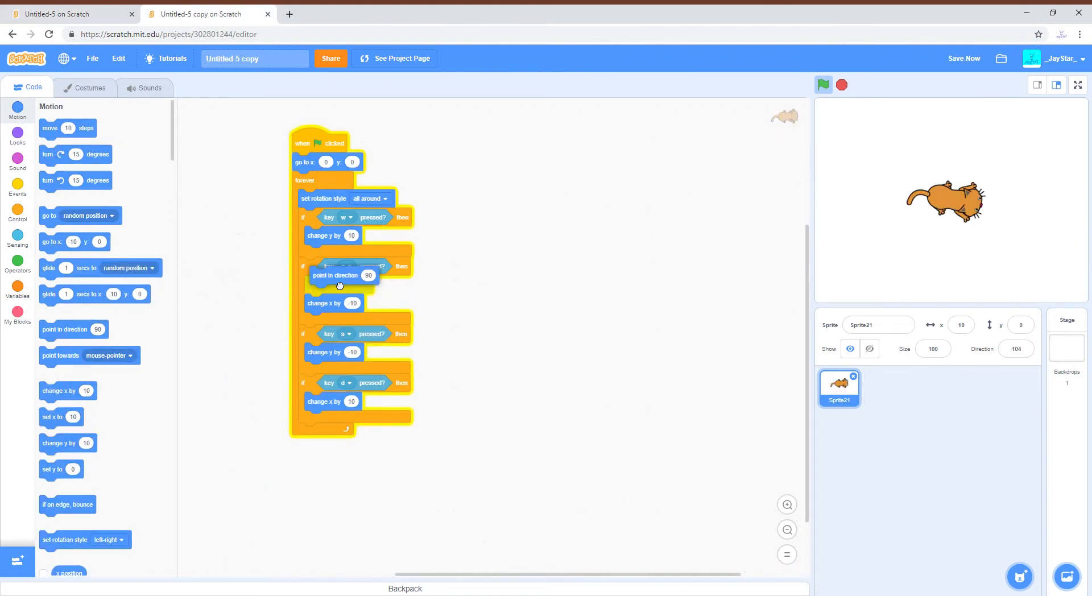
{"action": "left_click_drag", "start_coordinate": [341, 275], "coordinate": [446, 321]}
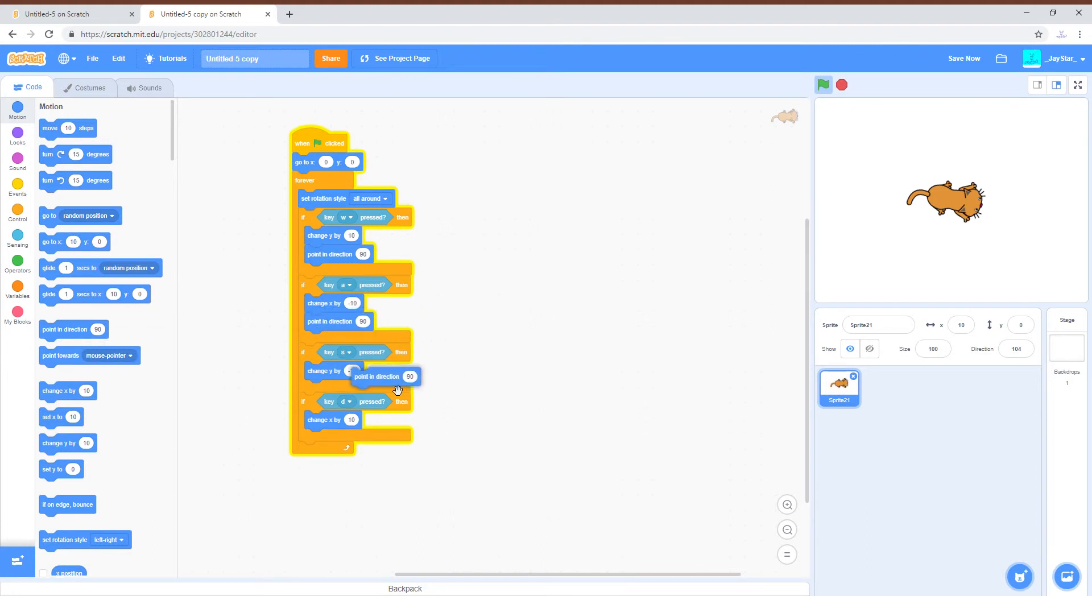
{"action": "left_click_drag", "start_coordinate": [376, 376], "coordinate": [456, 494]}
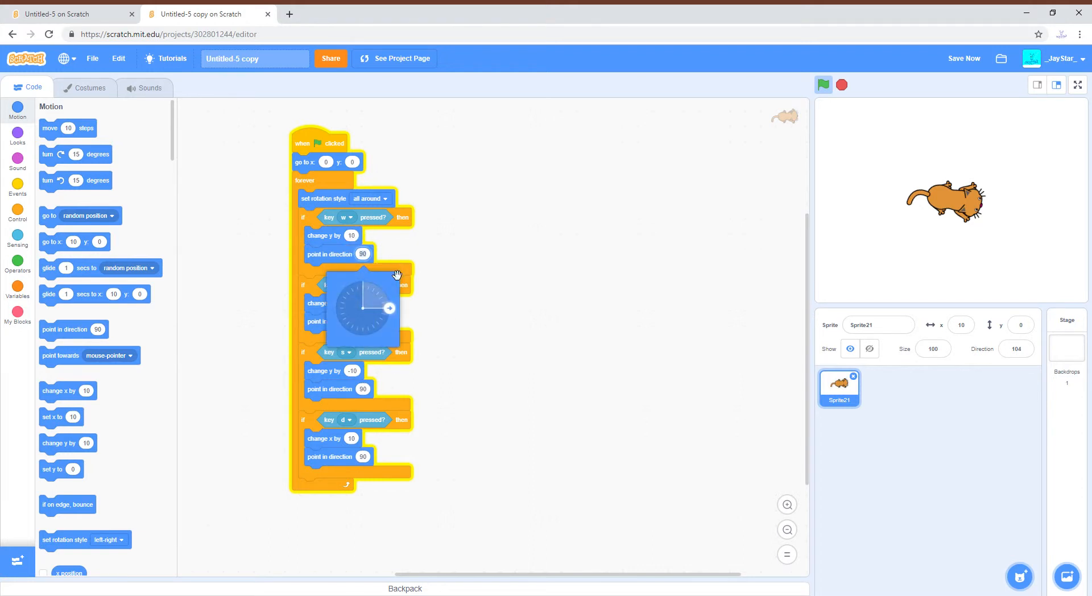
{"action": "mouse_move", "coordinate": [362, 288]}
{"action": "type", "text": "0"}
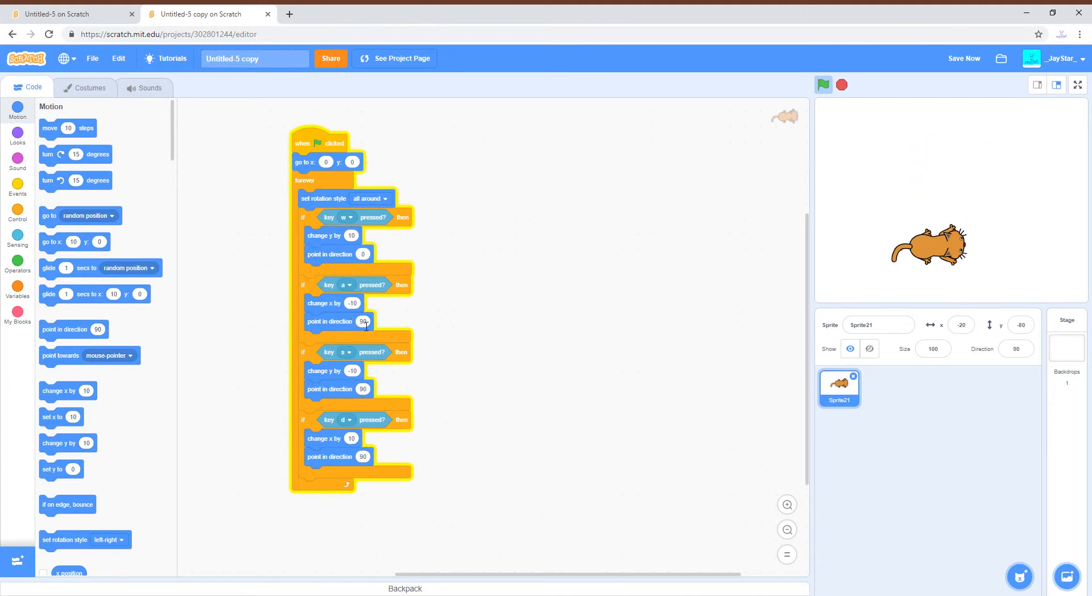
{"action": "left_click", "coordinate": [363, 321]}
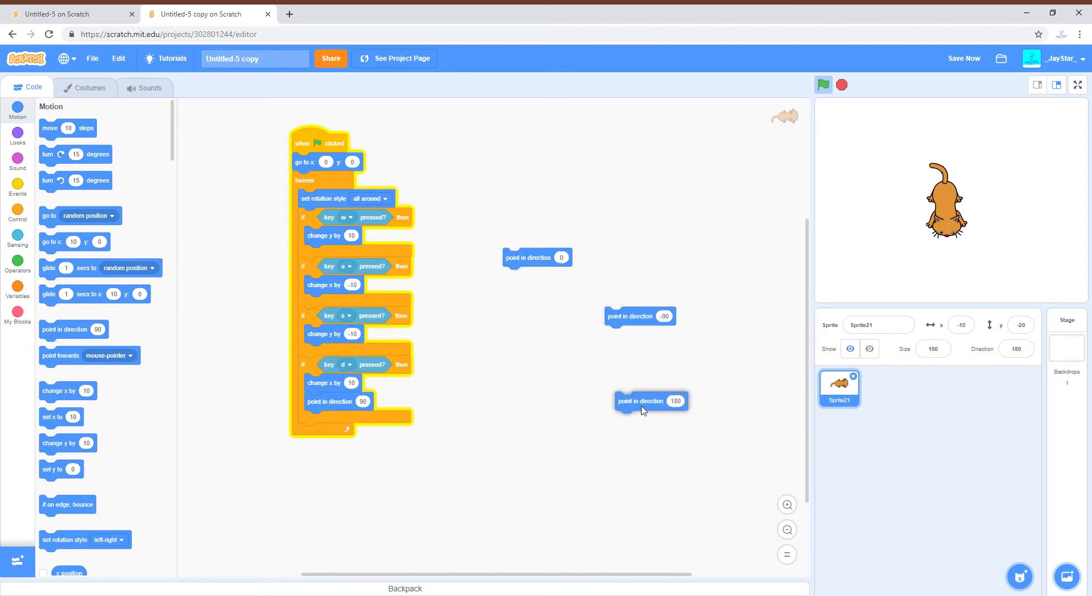
Assemble a flag-hat script with forever loop and w/a/s/d checks pointing 0, -90, 180, 90.
{"action": "left_click_drag", "start_coordinate": [651, 400], "coordinate": [352, 412]}
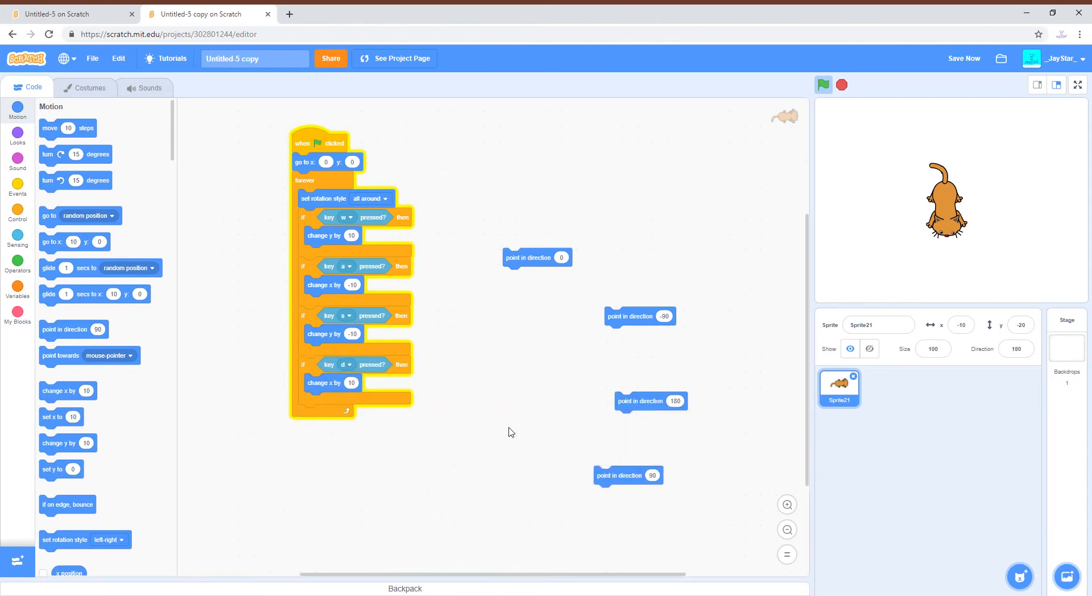
{"action": "left_click", "coordinate": [17, 189]}
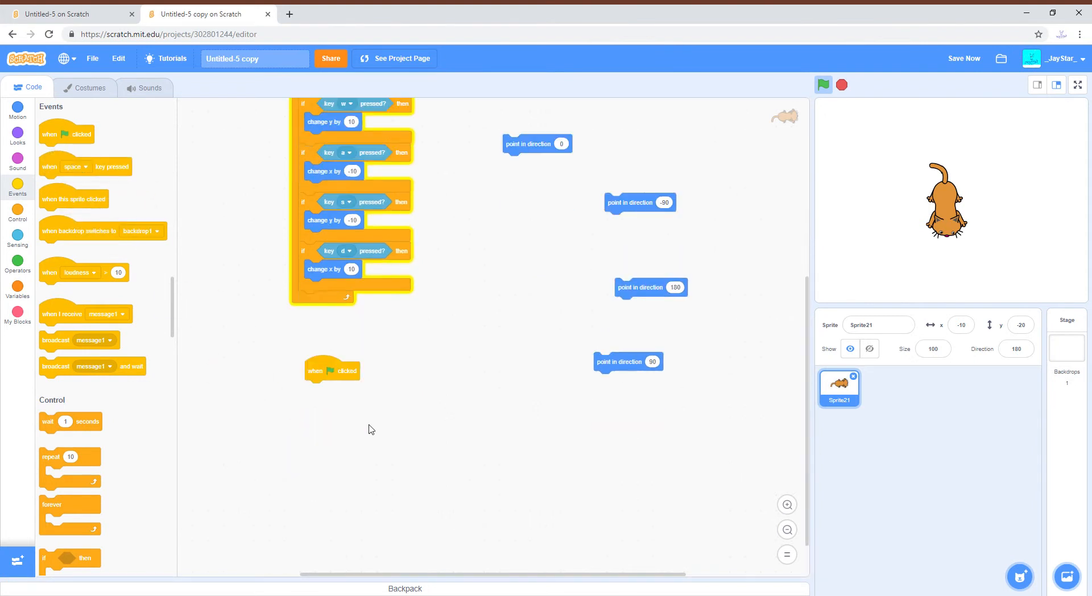
{"action": "left_click_drag", "start_coordinate": [69, 503], "coordinate": [335, 390]}
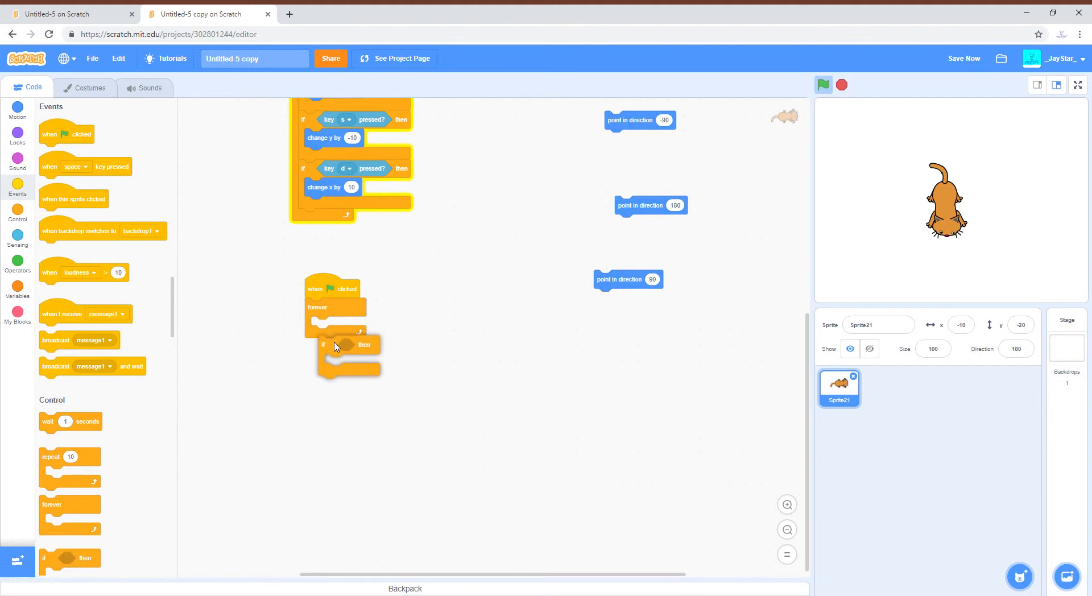
{"action": "right_click", "coordinate": [355, 248]}
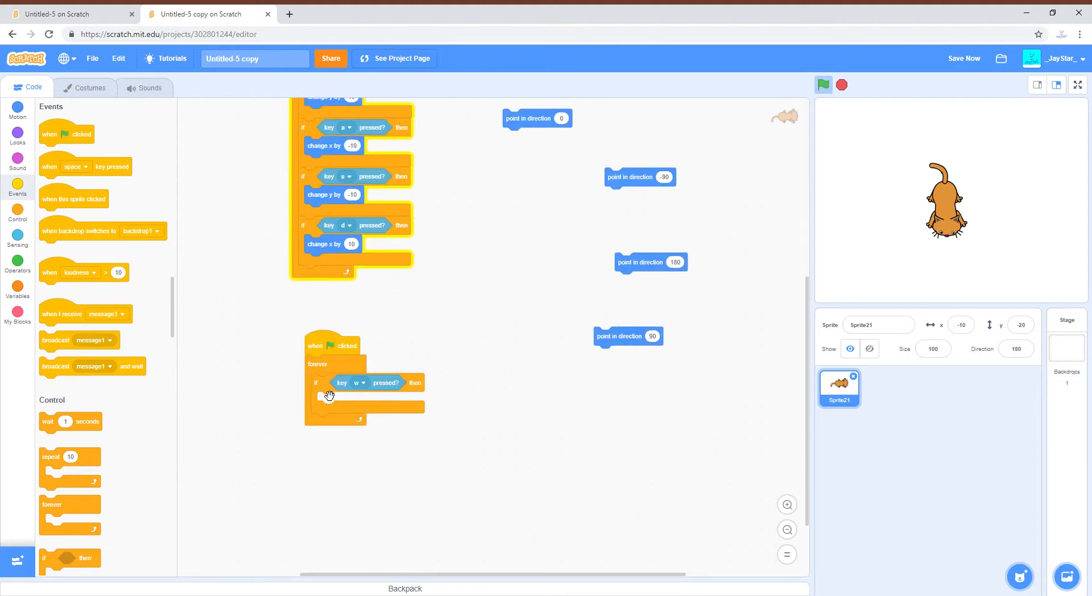
{"action": "right_click", "coordinate": [329, 394]}
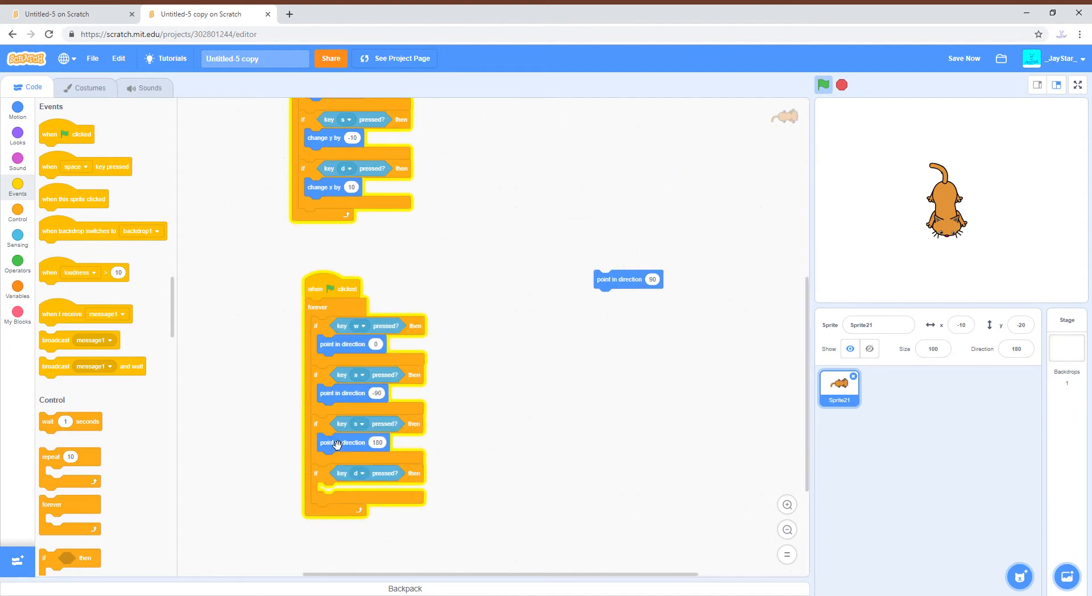
{"action": "left_click_drag", "start_coordinate": [627, 279], "coordinate": [352, 491]}
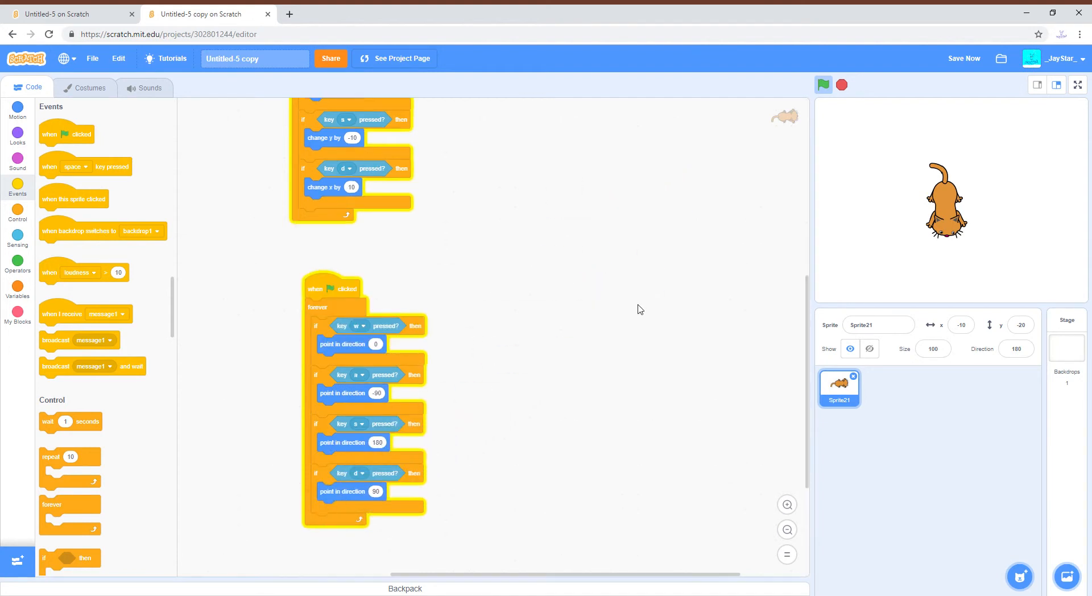
Place an 'and' operator in the workspace for combining two key checks.
{"action": "left_click", "coordinate": [17, 260]}
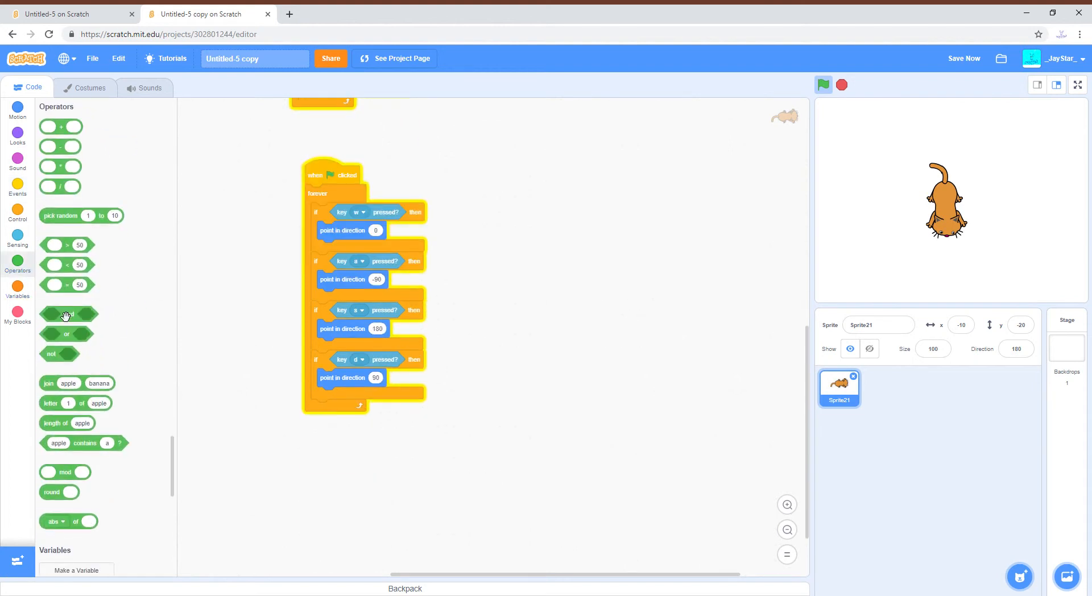
{"action": "left_click_drag", "start_coordinate": [66, 313], "coordinate": [518, 326]}
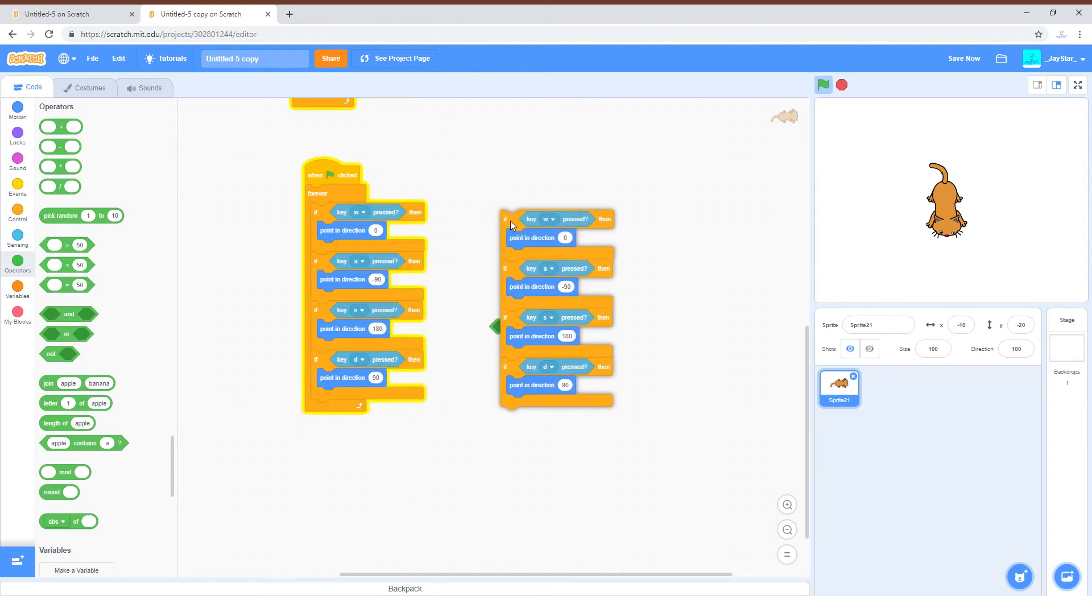
{"action": "left_click_drag", "start_coordinate": [504, 219], "coordinate": [566, 240]}
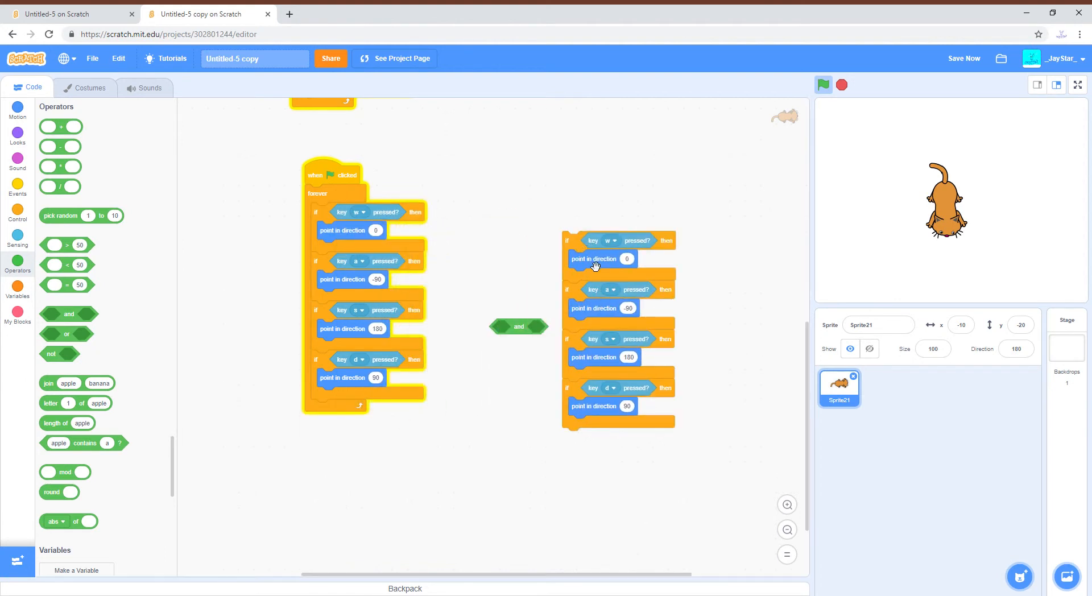
Add an if branch pointing -45 when w and a are pressed, then run the project.
{"action": "left_click", "coordinate": [16, 211]}
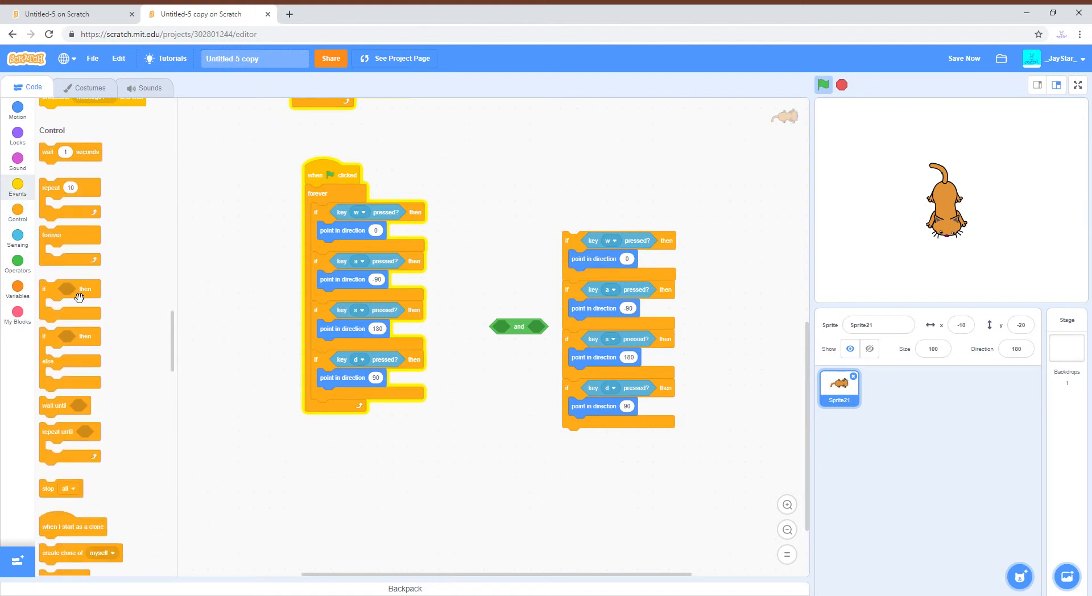
{"action": "left_click_drag", "start_coordinate": [518, 326], "coordinate": [338, 385]}
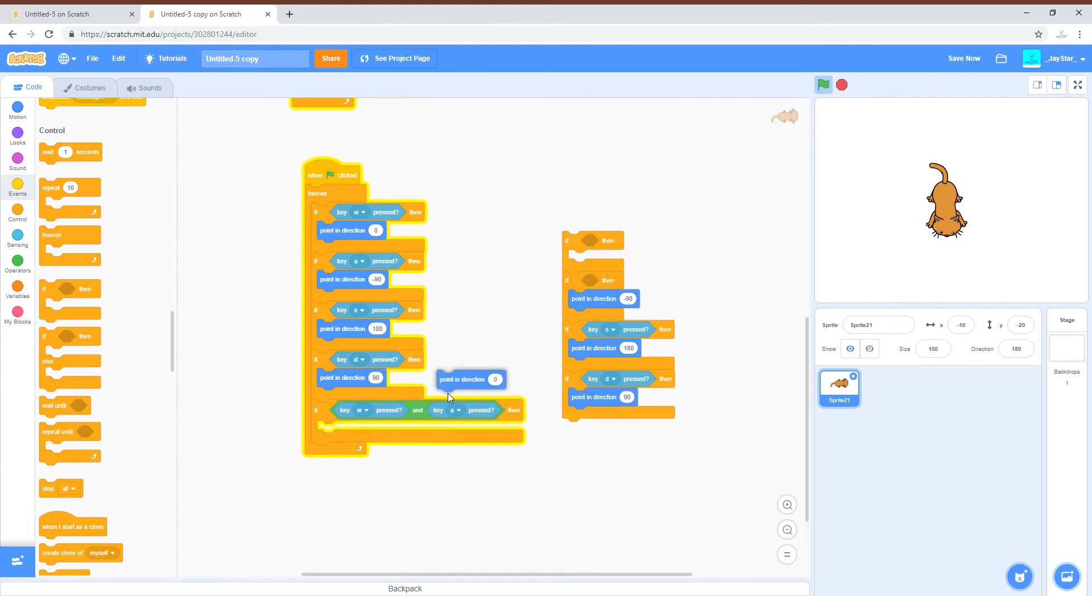
{"action": "left_click_drag", "start_coordinate": [470, 378], "coordinate": [351, 429]}
{"action": "type", "text": "-45"}
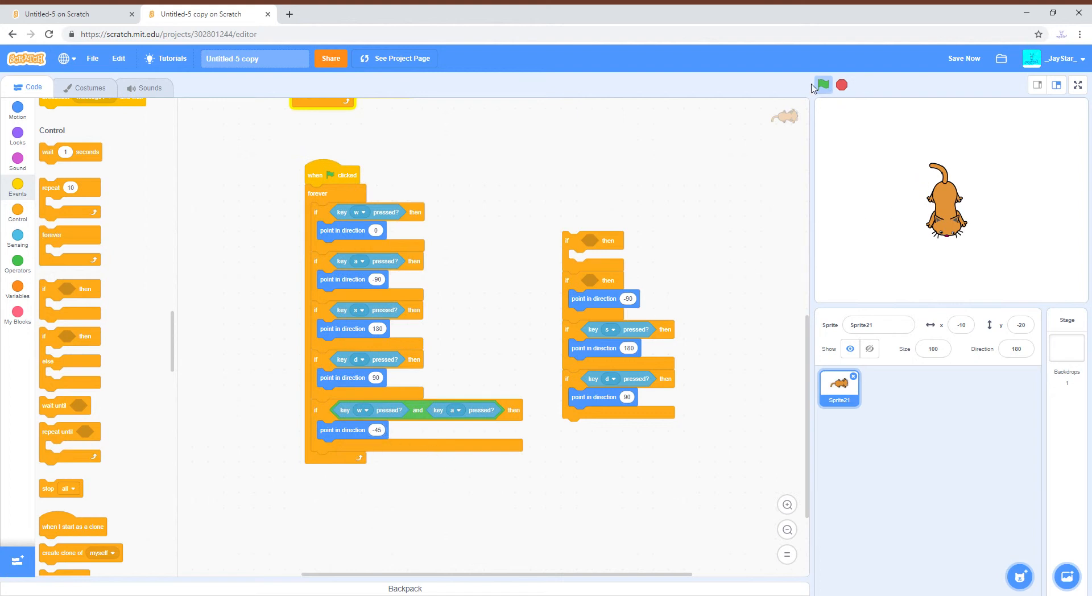
{"action": "left_click", "coordinate": [822, 84]}
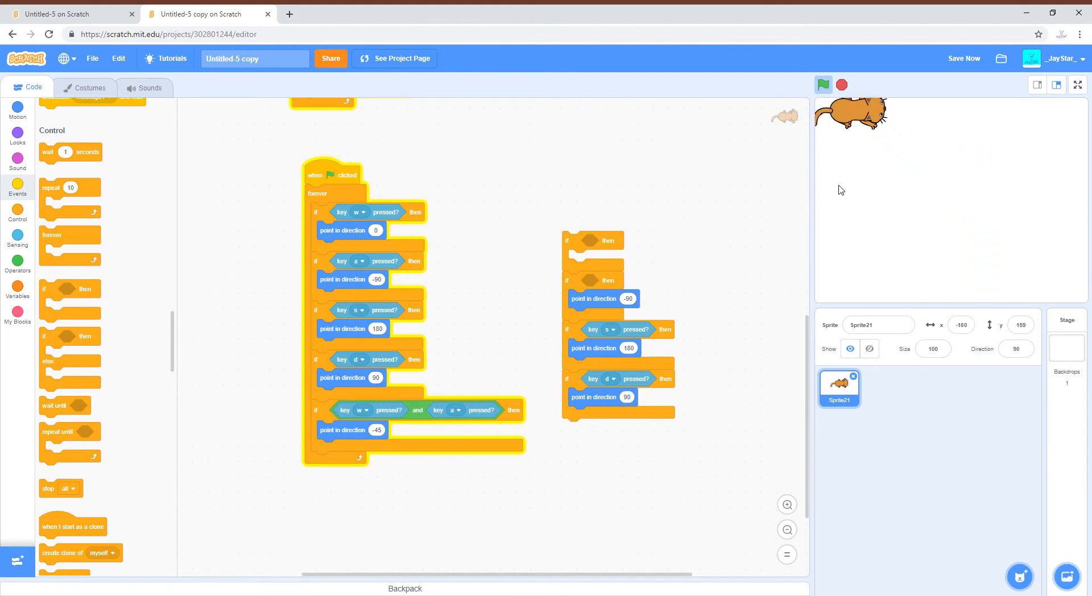
{"action": "left_click", "coordinate": [822, 84]}
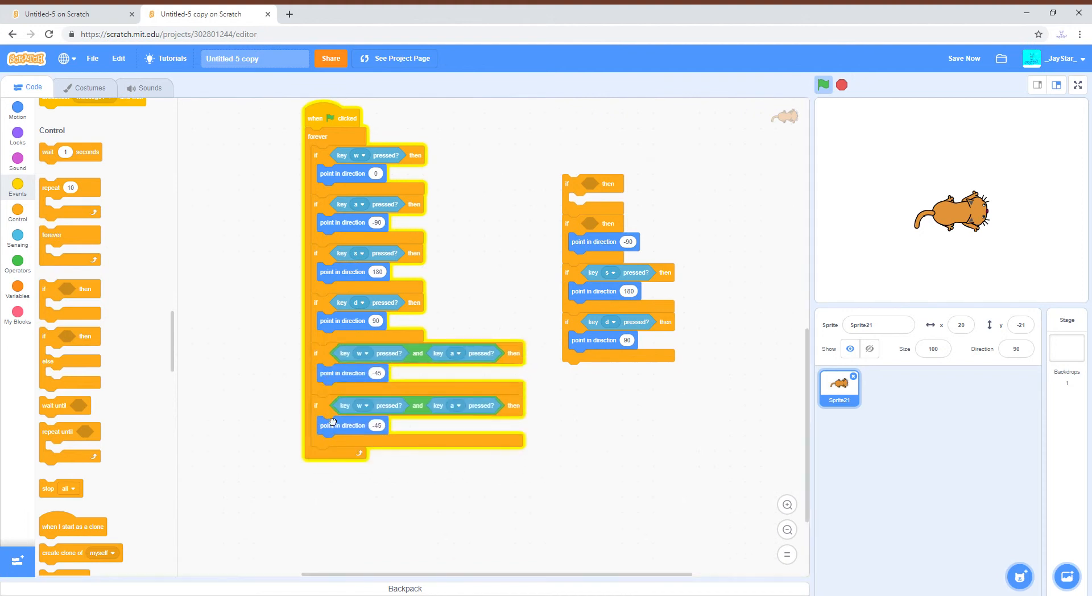
Change the copied branch's first key to s and its direction to -135, then test.
{"action": "left_click", "coordinate": [361, 204]}
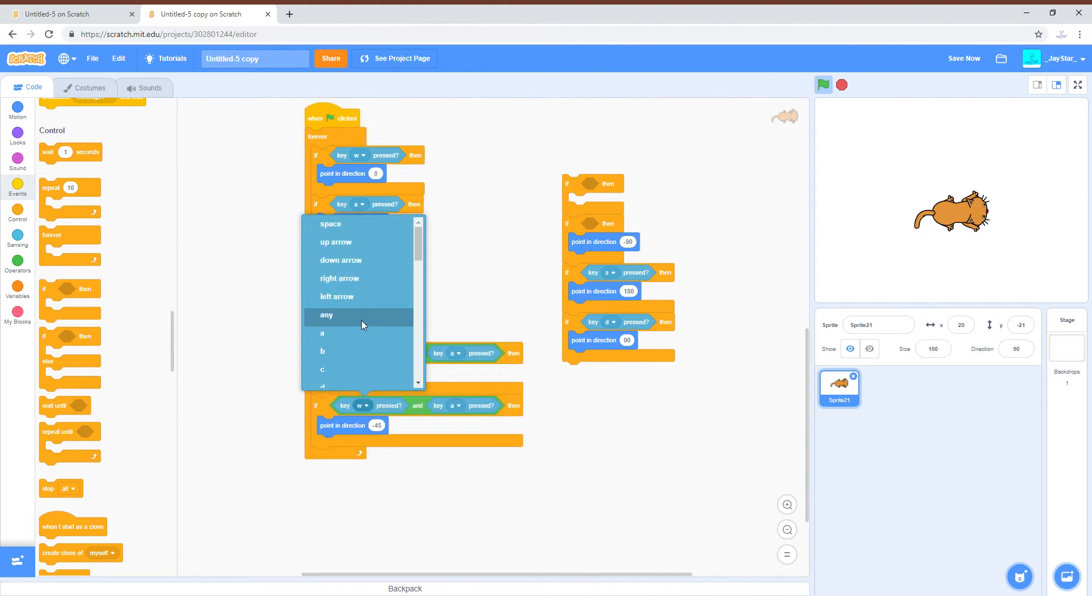
{"action": "scroll", "scroll_direction": "down", "scroll_amount": 3}
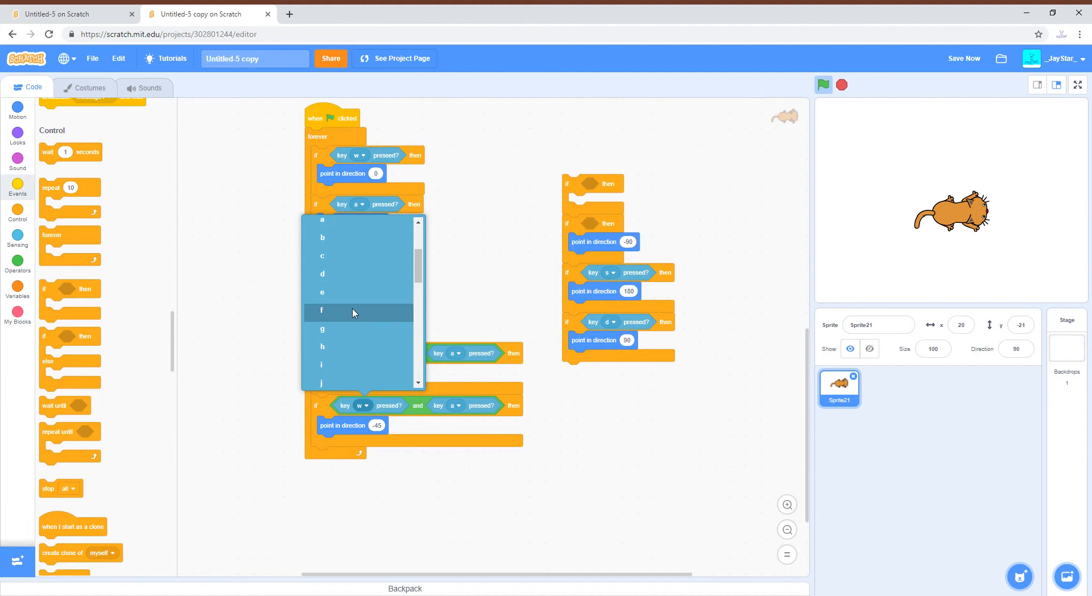
{"action": "scroll", "scroll_direction": "down", "scroll_amount": 3}
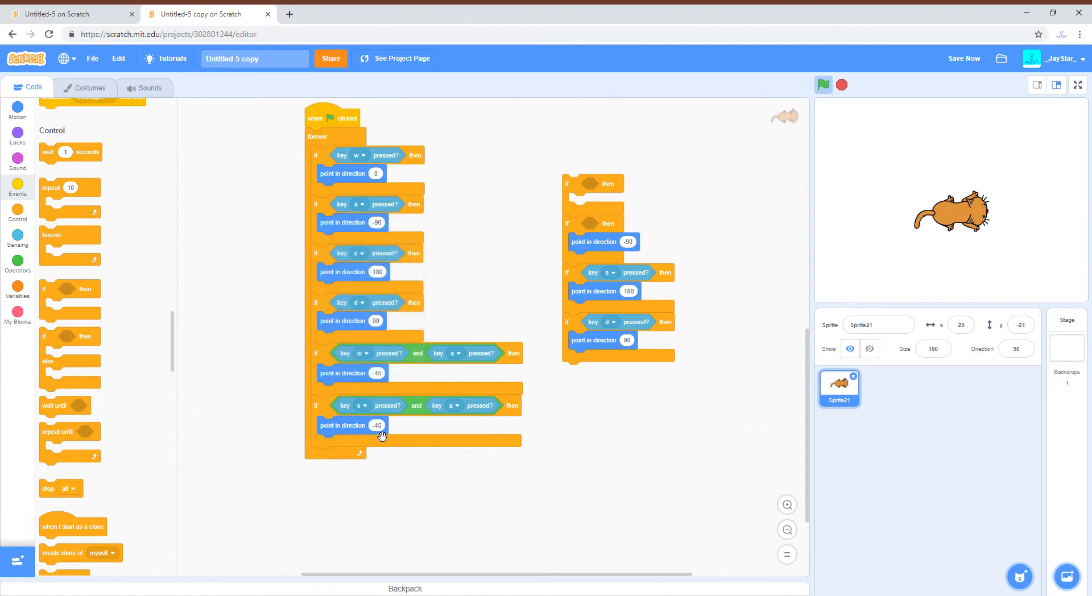
{"action": "left_click", "coordinate": [376, 425]}
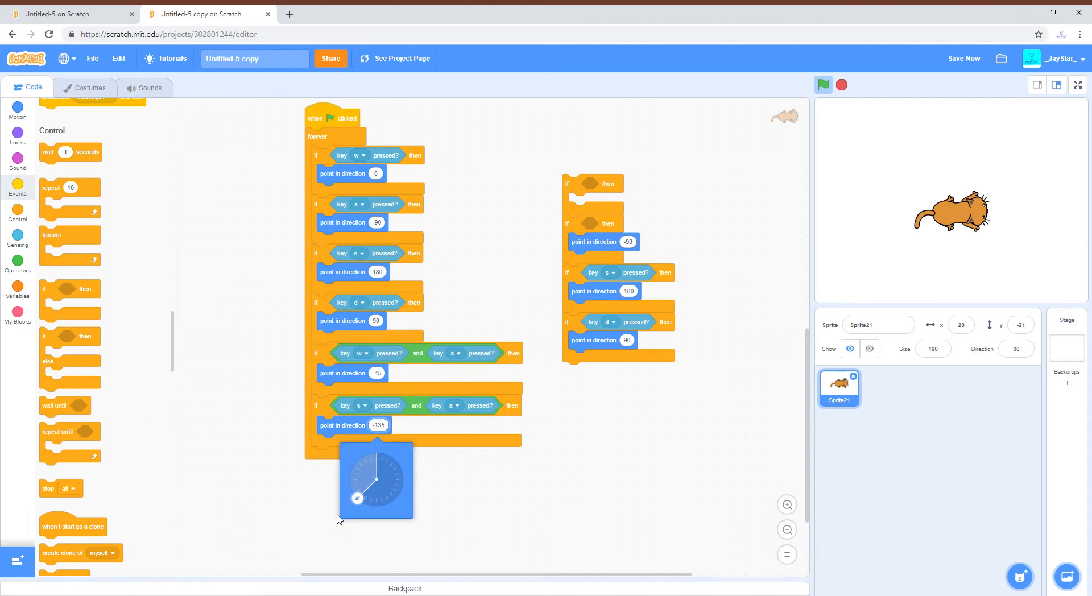
{"action": "scroll", "scroll_direction": "down", "scroll_amount": 3}
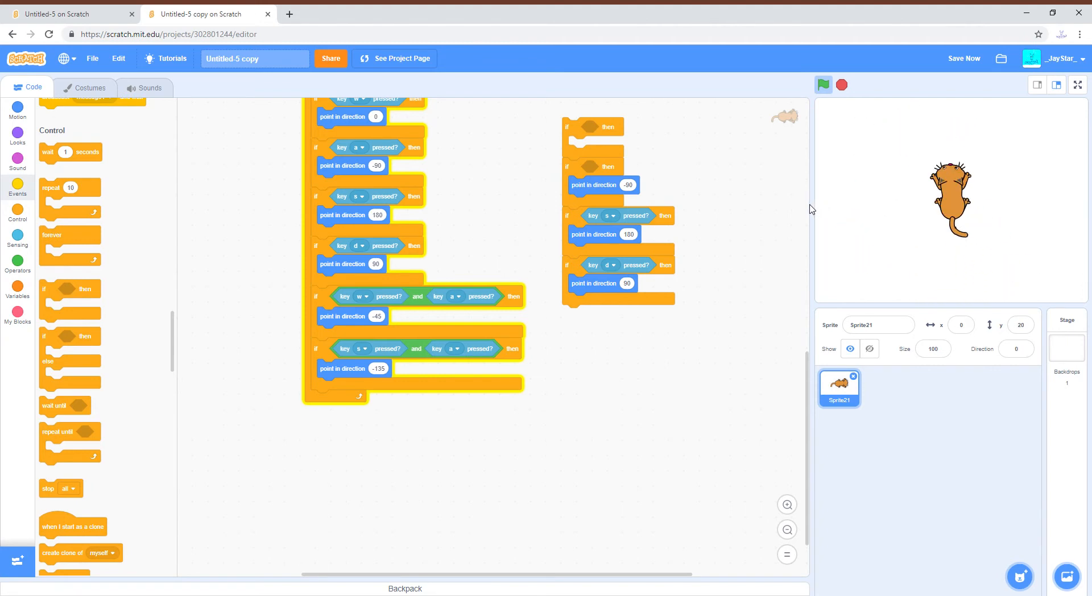
{"action": "left_click", "coordinate": [823, 84]}
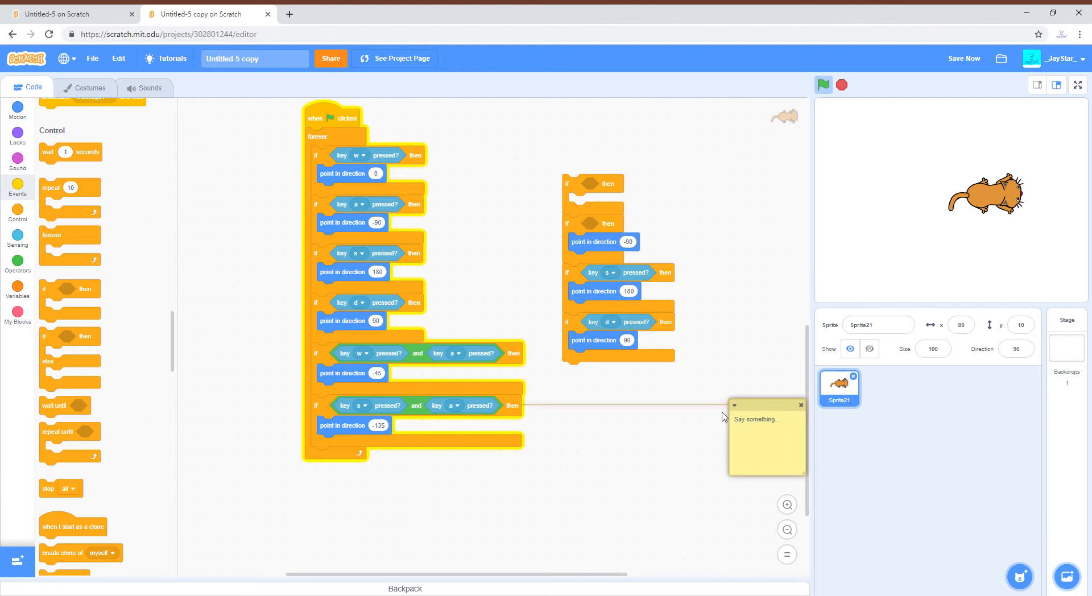
Copy the s-and-a branch, set its second key to d for direction 135, and run.
{"action": "left_click_drag", "start_coordinate": [766, 405], "coordinate": [330, 469]}
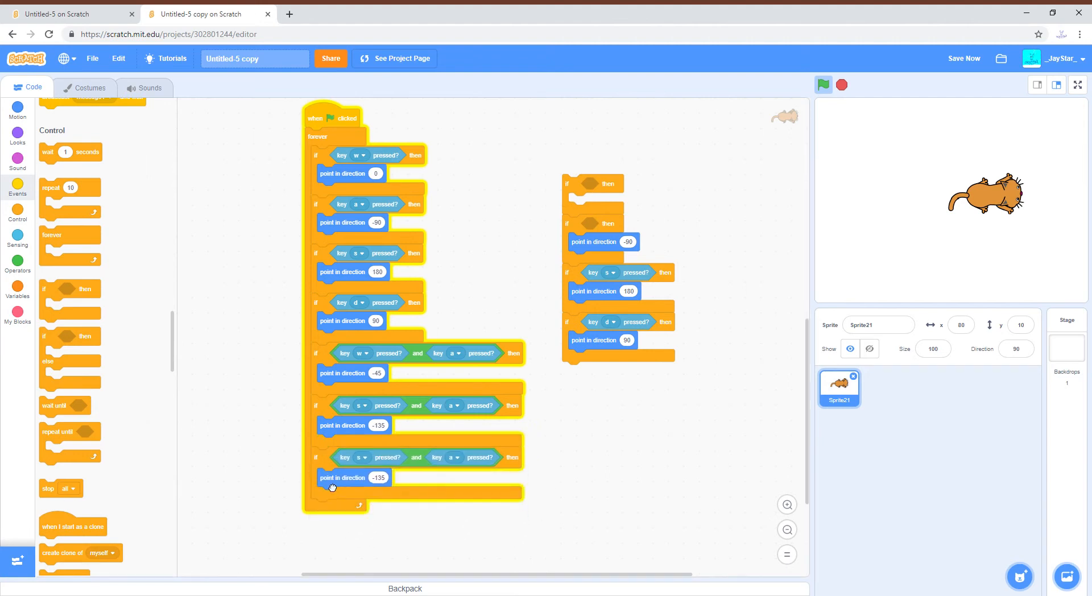
{"action": "left_click", "coordinate": [451, 457]}
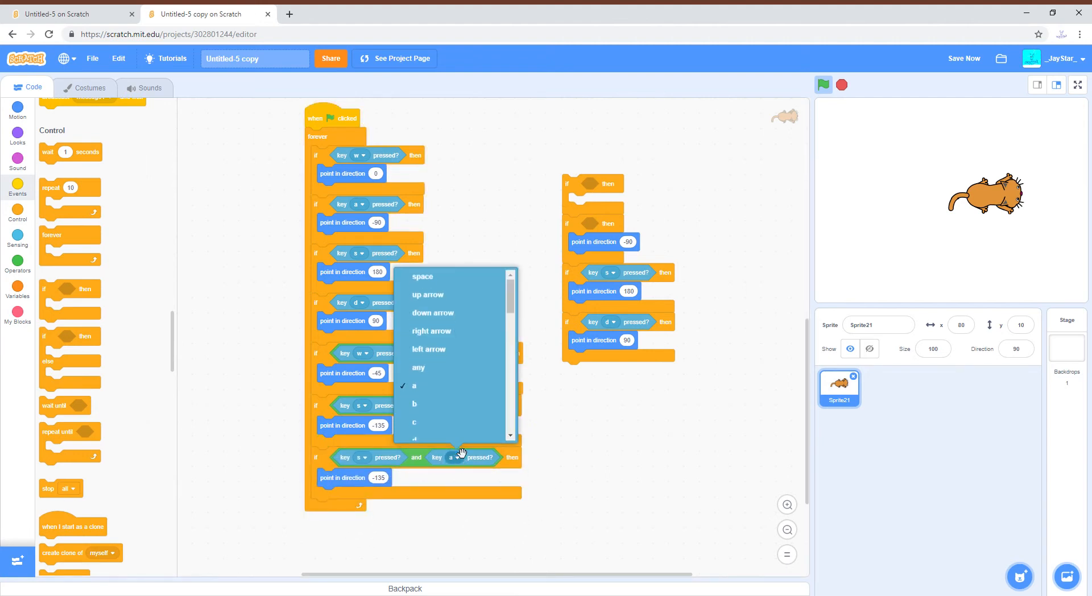
{"action": "left_click", "coordinate": [414, 385]}
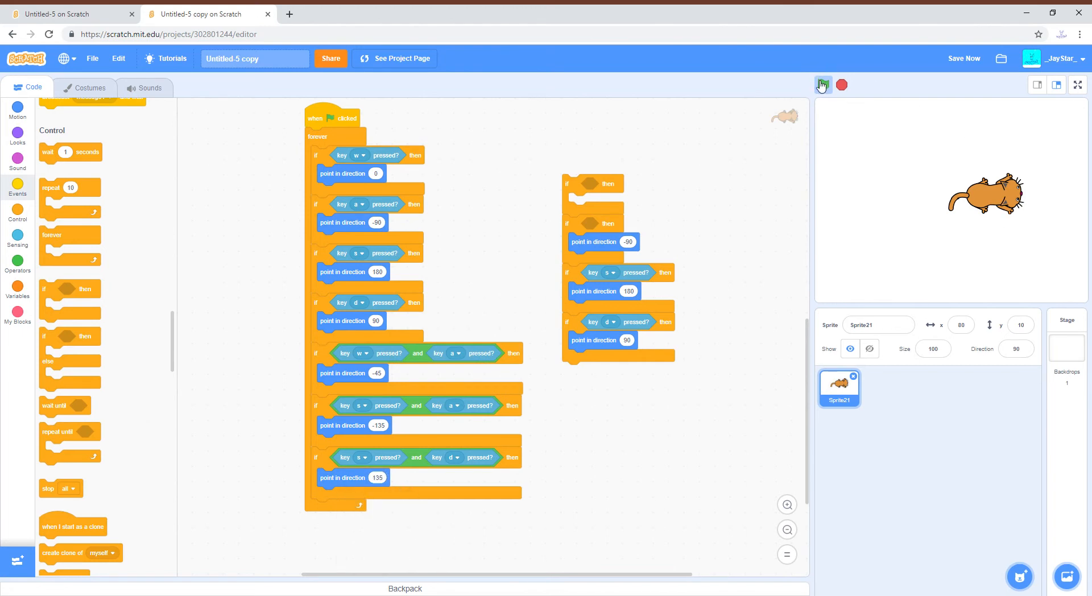
{"action": "left_click", "coordinate": [822, 84]}
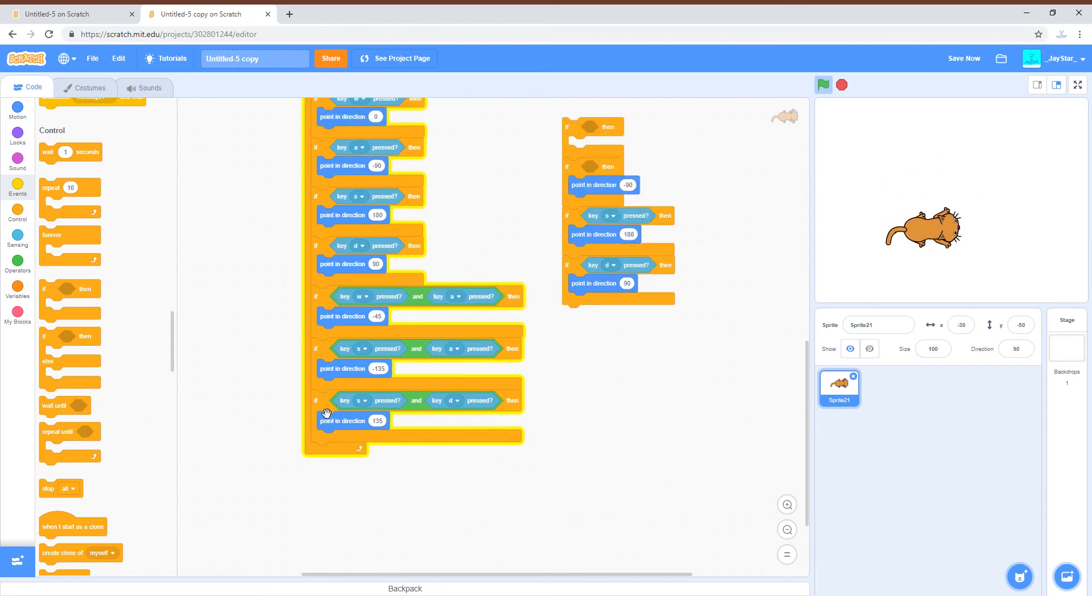
Copy the s-and-d branch, set direction 45 for w and d, test, and stop.
{"action": "left_click_drag", "start_coordinate": [348, 400], "coordinate": [338, 477]}
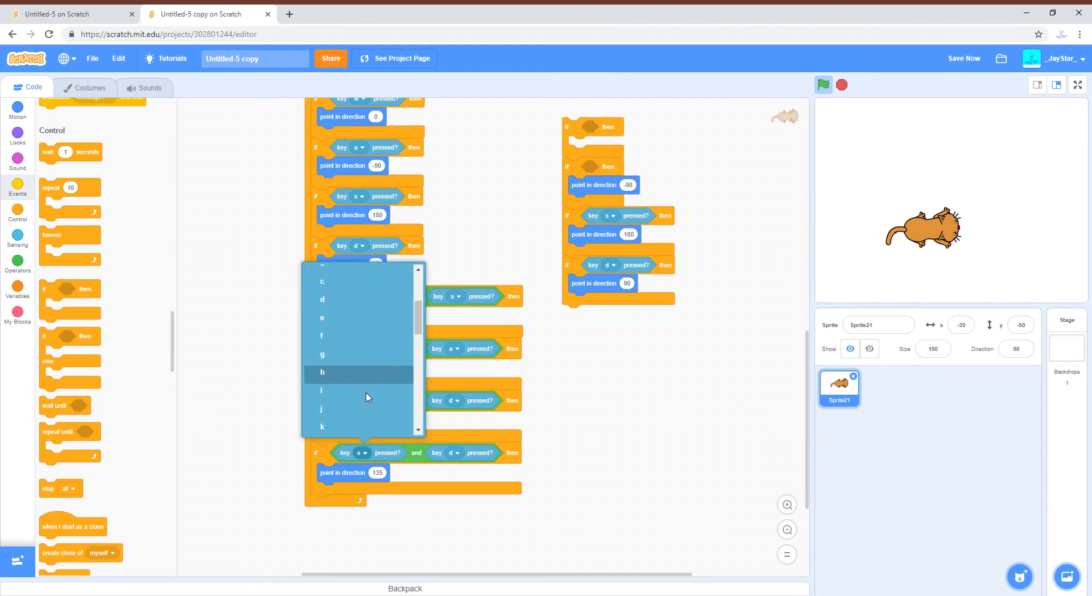
{"action": "scroll", "scroll_direction": "down", "scroll_amount": 3}
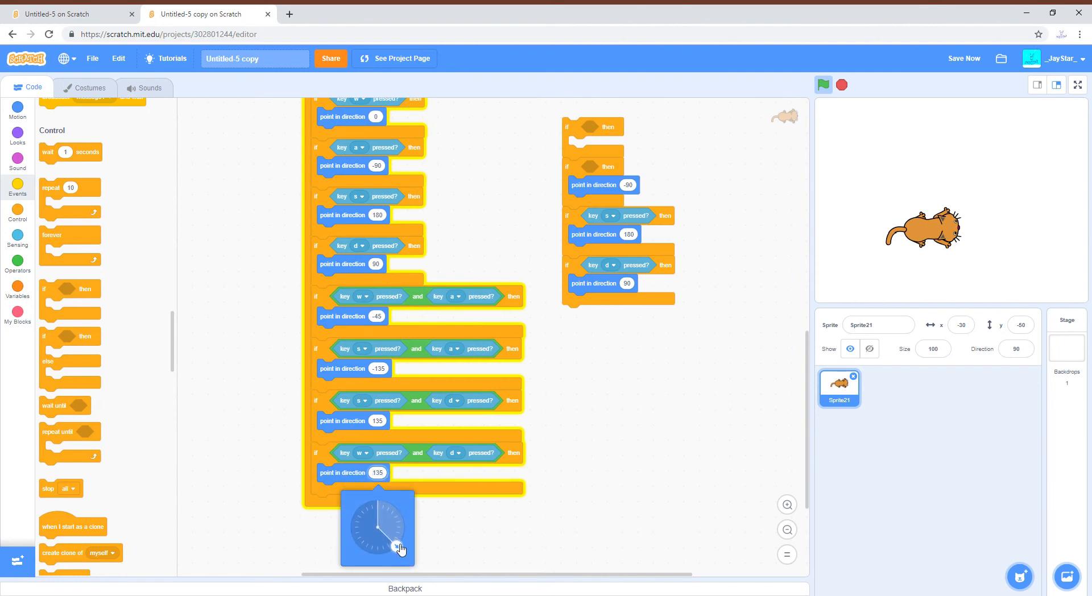
{"action": "left_click", "coordinate": [396, 506]}
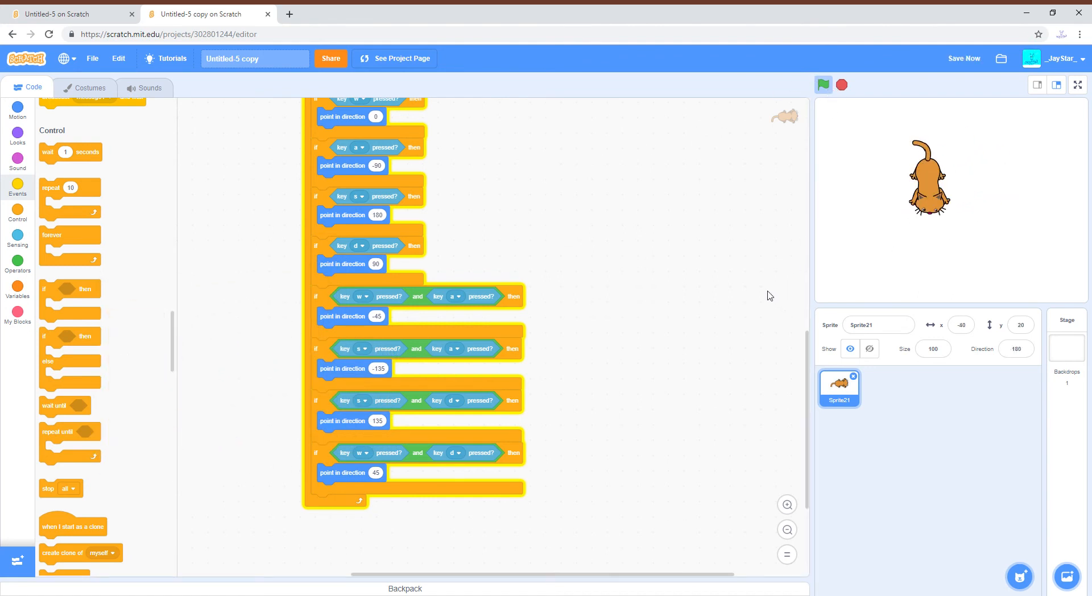
{"action": "left_click_drag", "start_coordinate": [927, 174], "coordinate": [887, 210]}
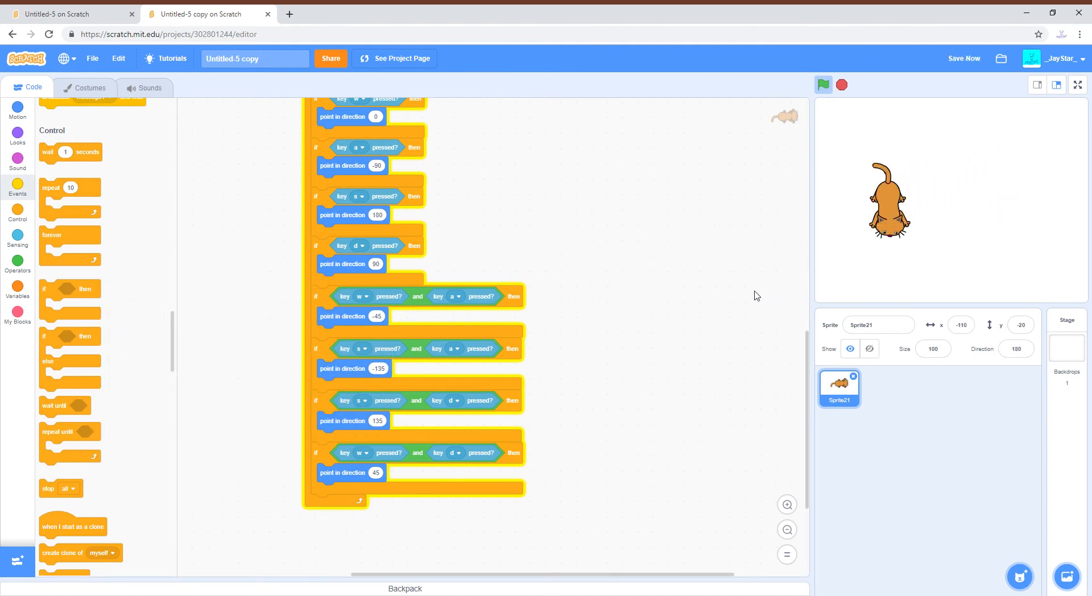
{"action": "left_click", "coordinate": [823, 84]}
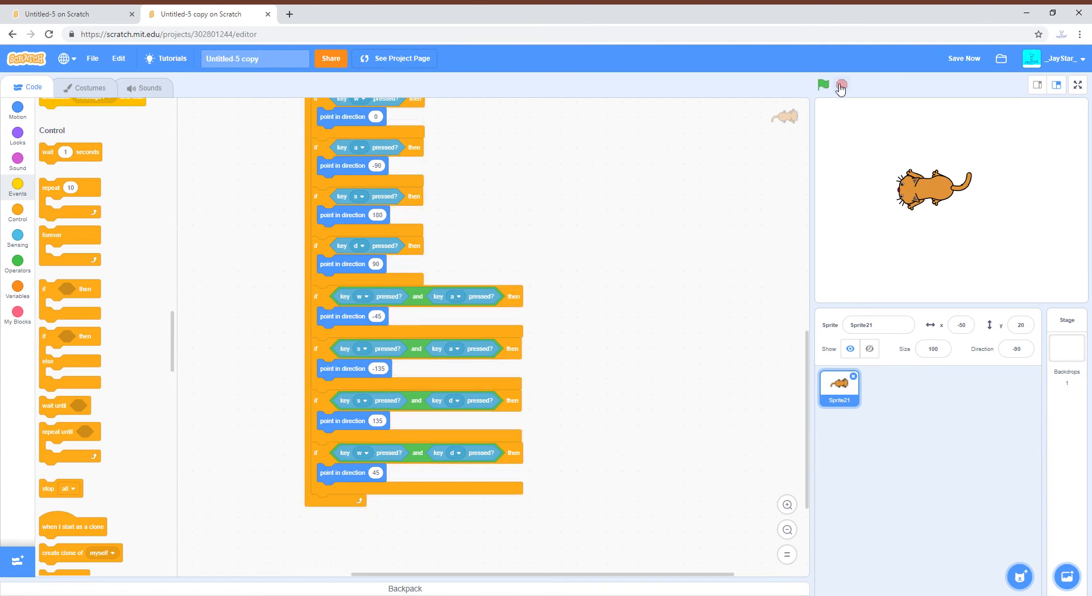